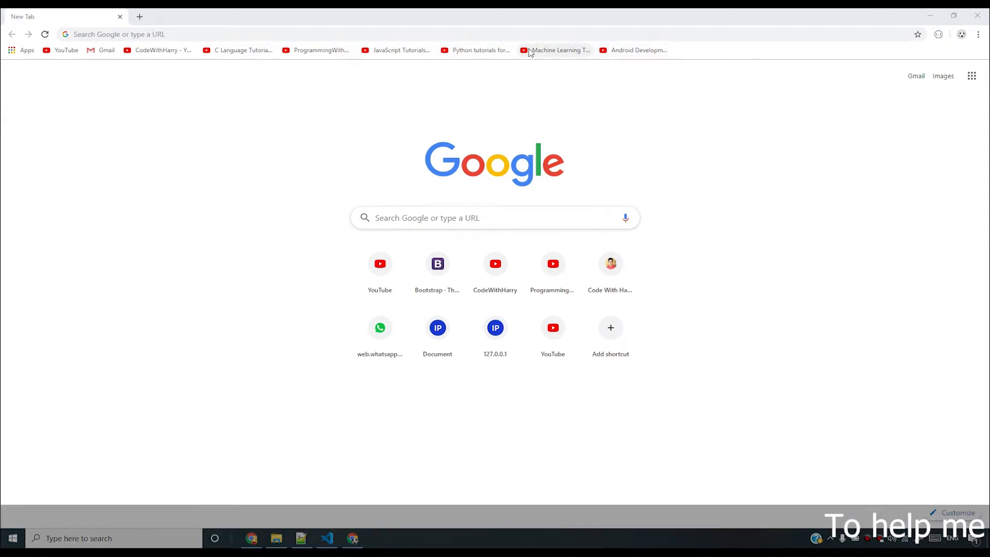
- Open the 'Python tutorials for beginners' YouTube playlist from Chrome's bookmarks bar and scroll it
{"action": "left_click", "coordinate": [474, 50]}
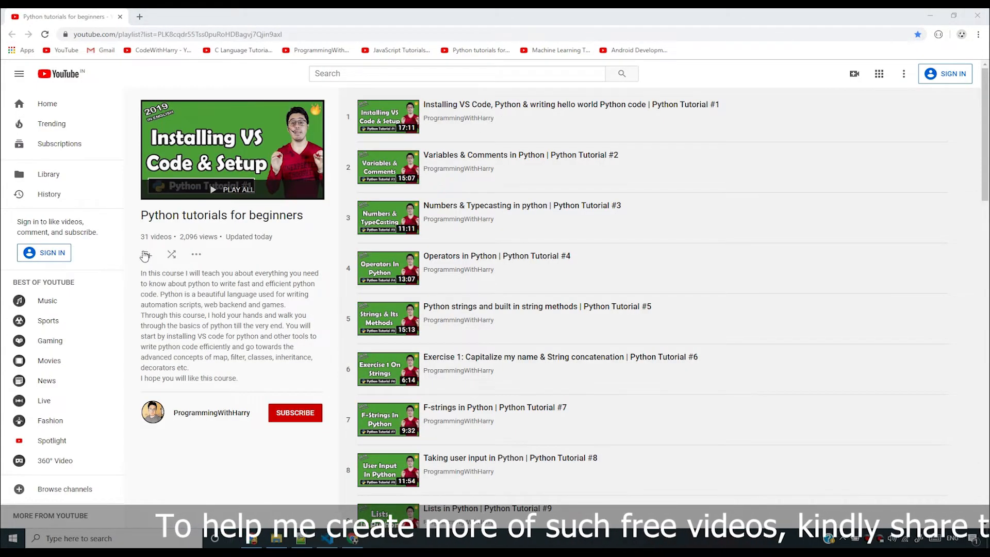
{"action": "scroll", "scroll_direction": "down", "scroll_amount": 3}
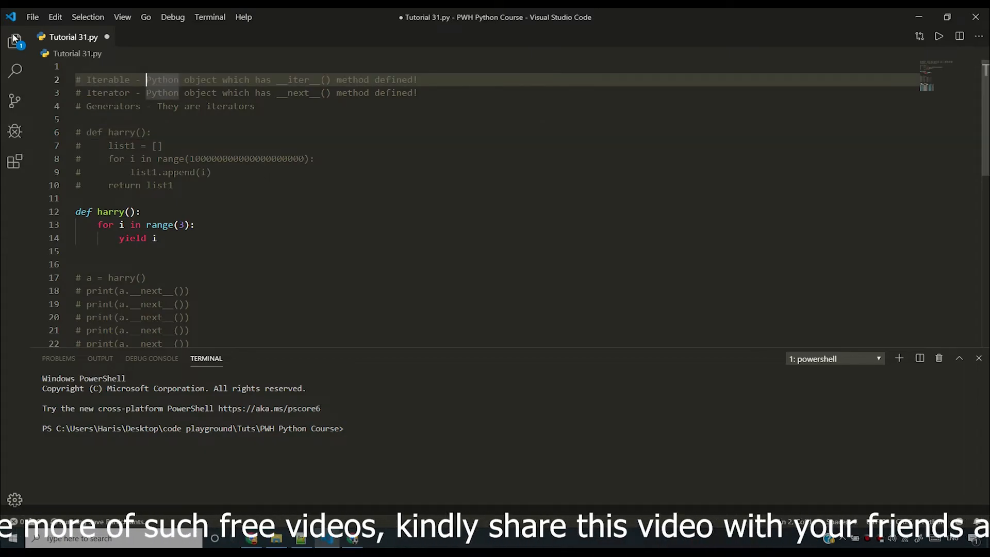
- Create a new file named Tutorial 32.py in the PWH Python Course folder
{"action": "left_click", "coordinate": [13, 40]}
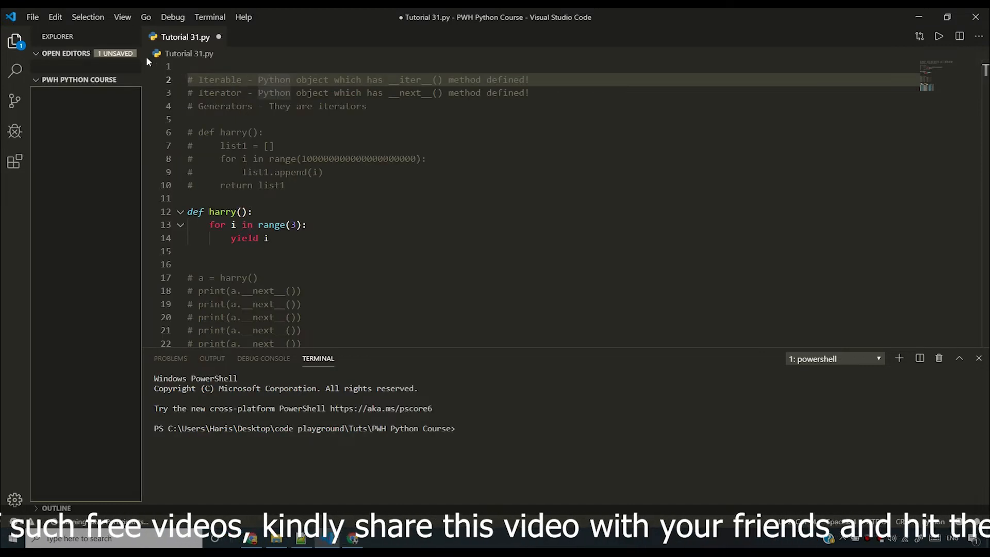
{"action": "left_click", "coordinate": [79, 79]}
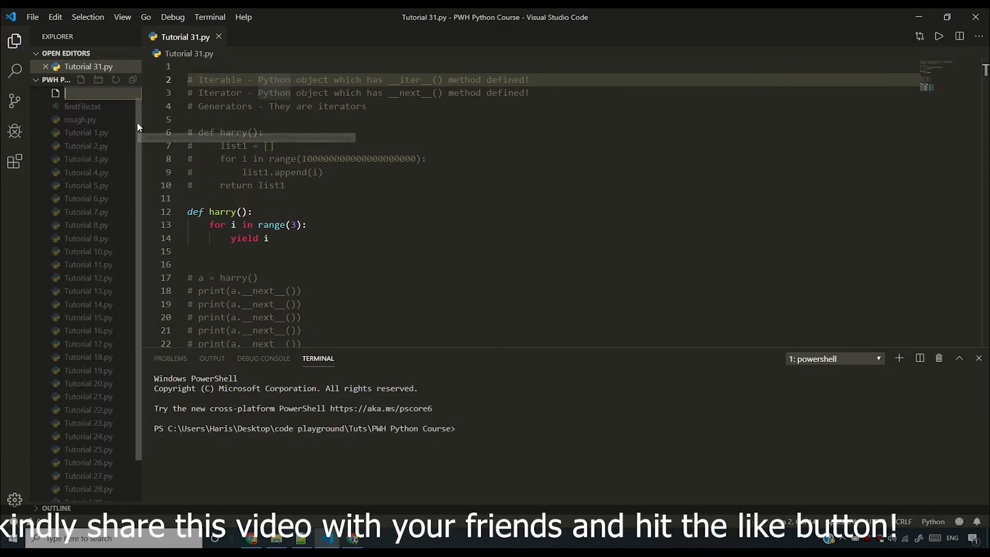
{"action": "type", "text": "Tutorial"}
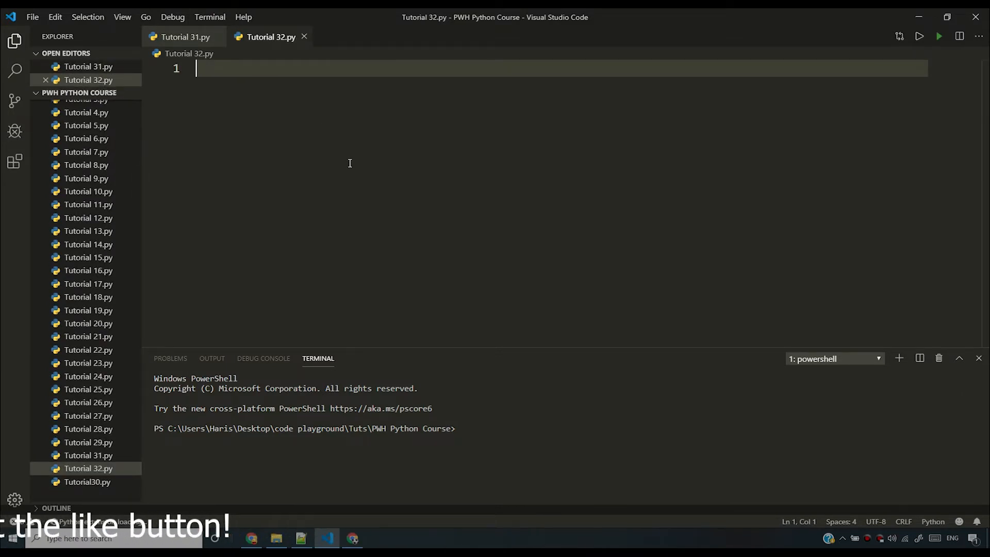
- Write print("Hello world") on line 1, run it, and add blank lines below
{"action": "type", "text": "print"}
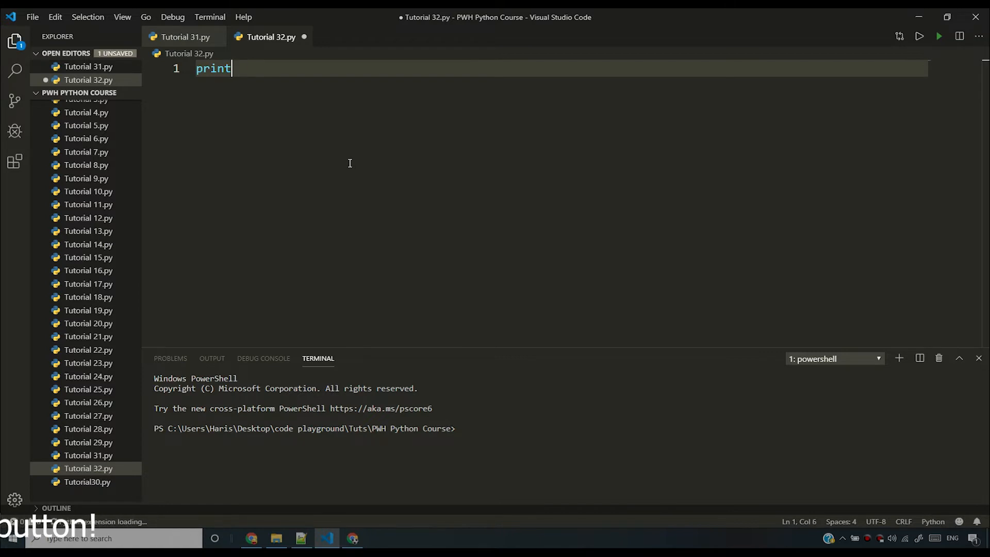
{"action": "type", "text": "(\"Helllo\")"}
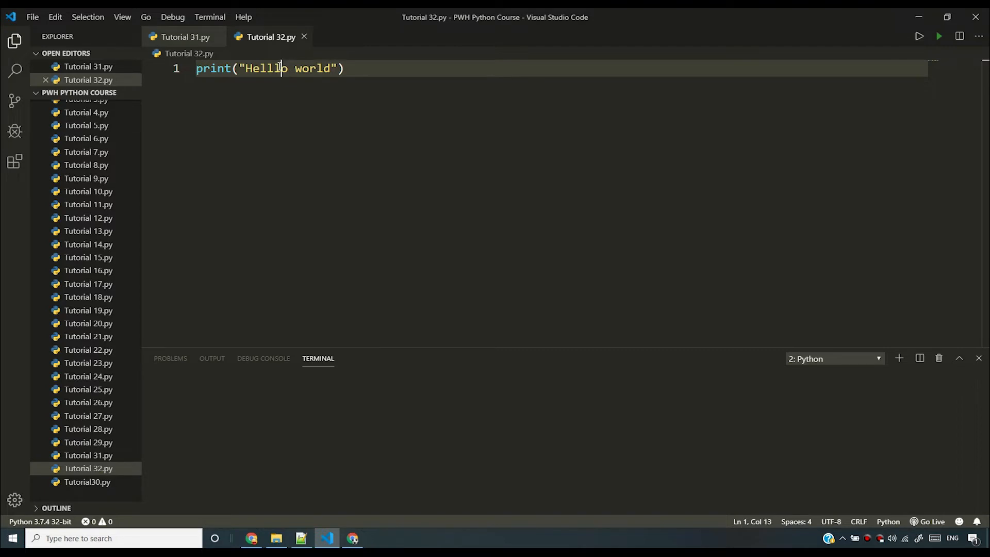
{"action": "left_click", "coordinate": [940, 36]}
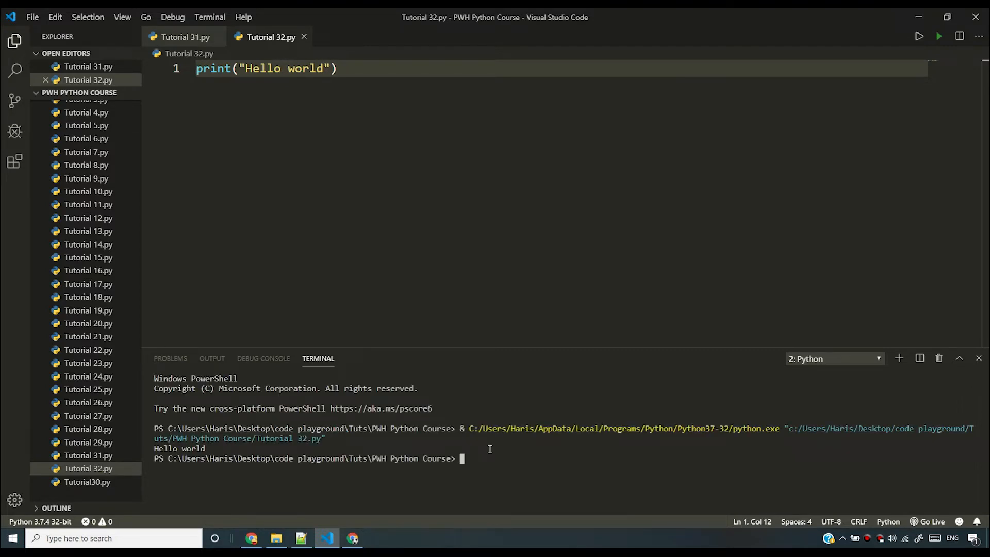
{"action": "key", "text": "Enter"}
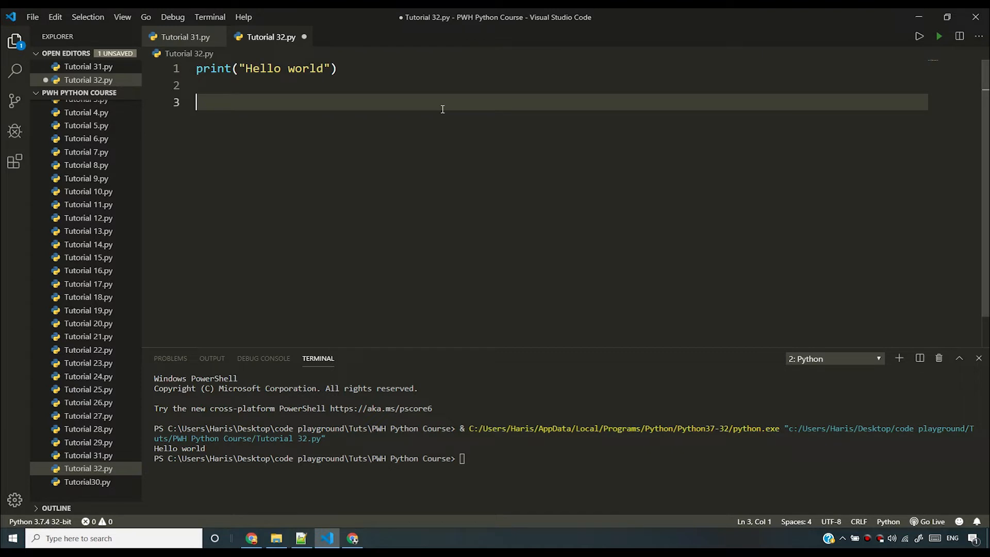
- Define printn(string, n) with a for loop printing the string n times
{"action": "type", "text": "def print"}
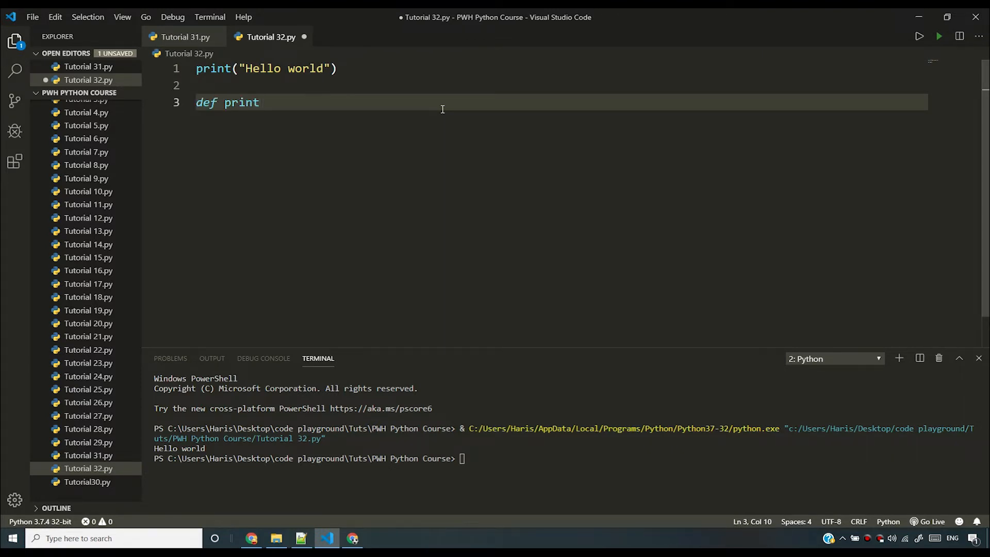
{"action": "type", "text": "n()"}
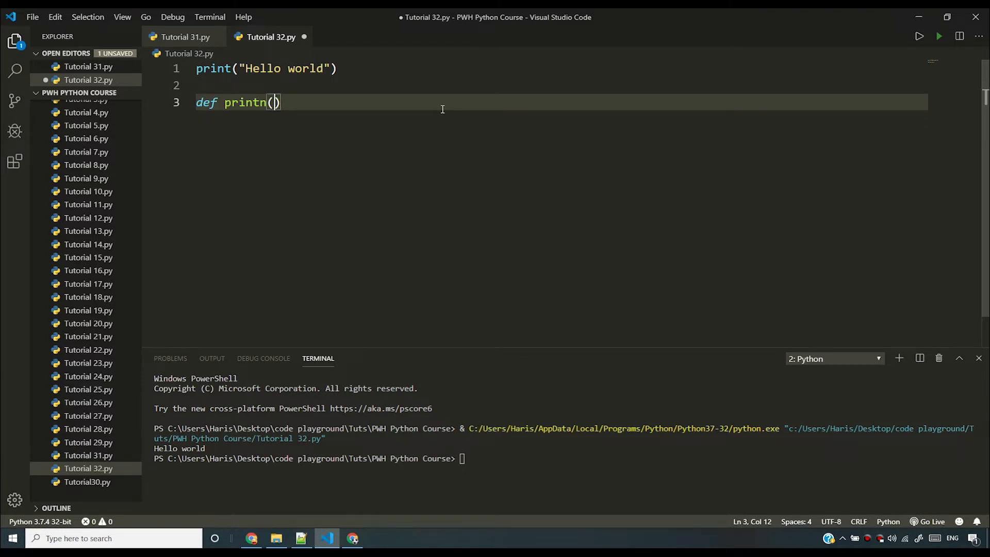
{"action": "type", "text": "n):"}
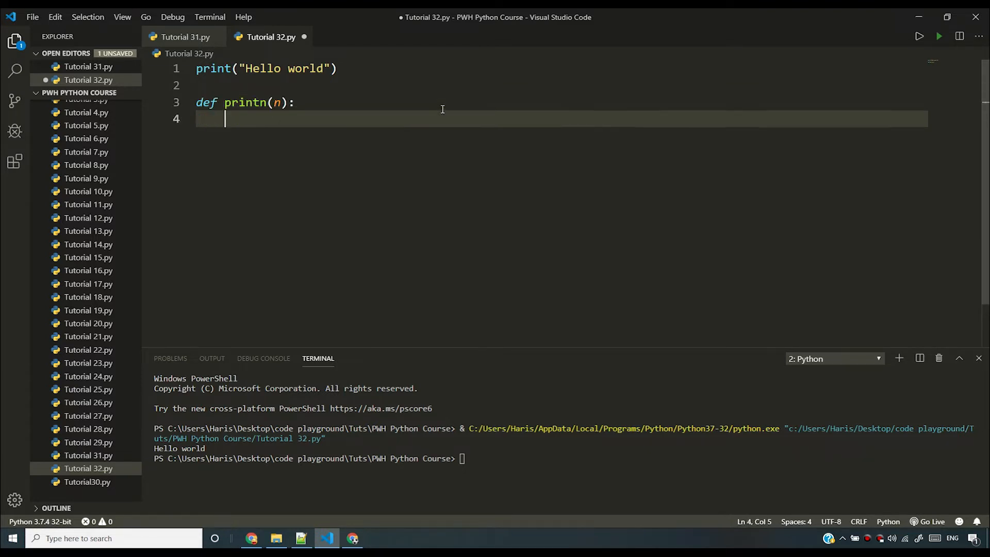
{"action": "type", "text": "for i"}
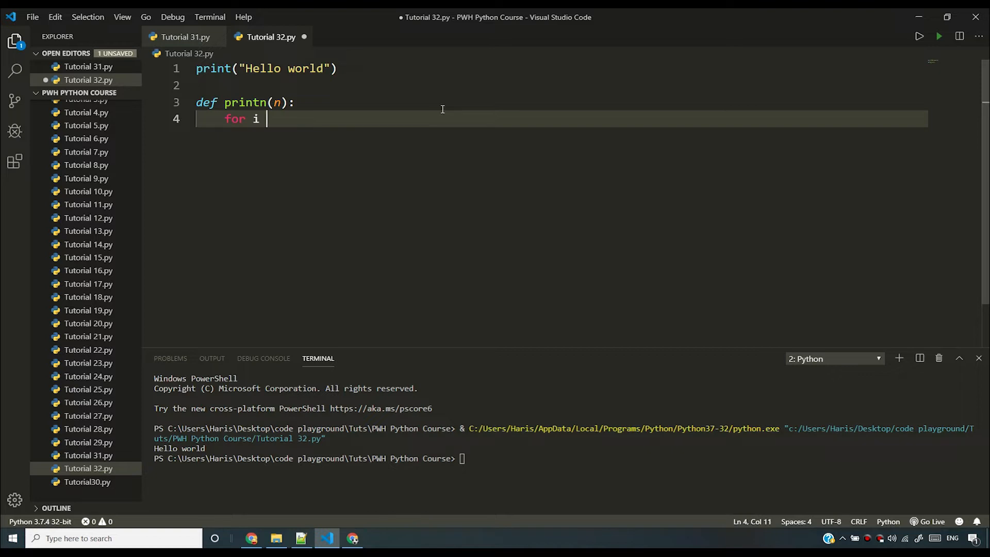
{"action": "type", "text": "in range(n):"}
{"action": "type", "text": "print"}
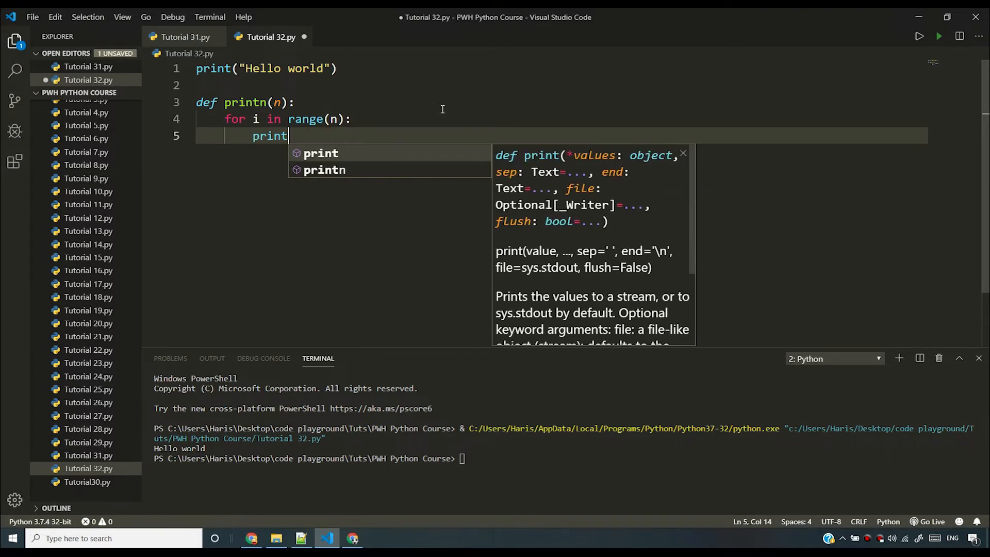
{"action": "type", "text": "_"}
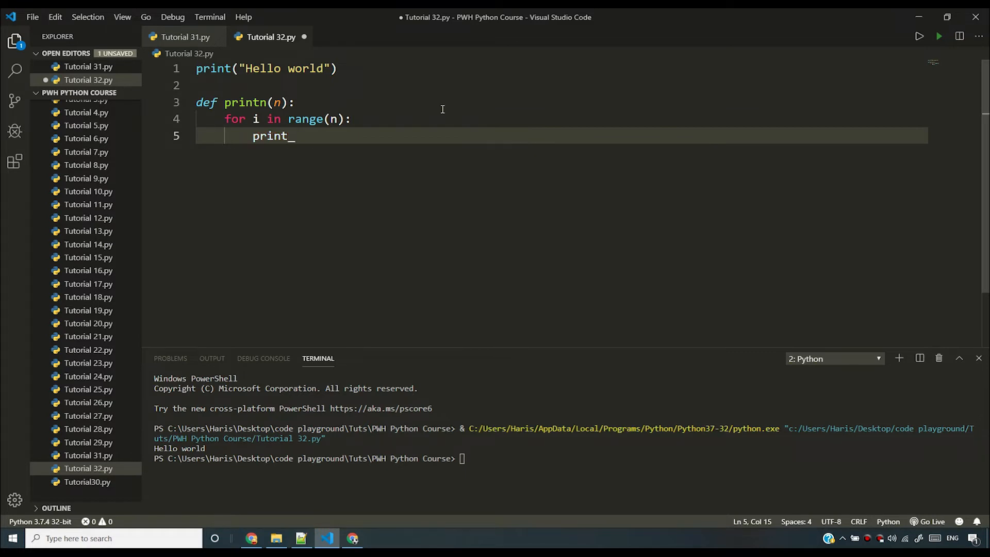
{"action": "type", "text": "(string)"}
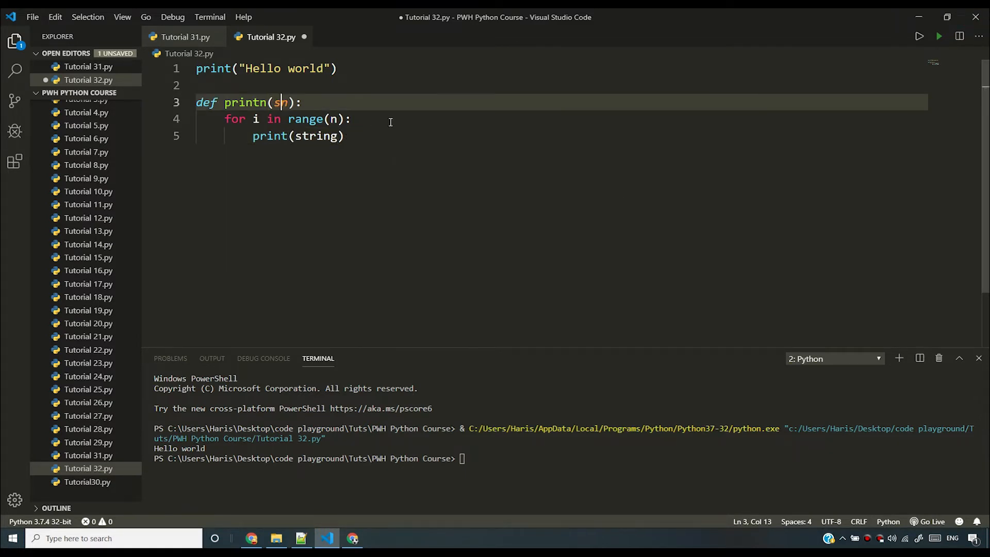
{"action": "type", "text": "tring, n"}
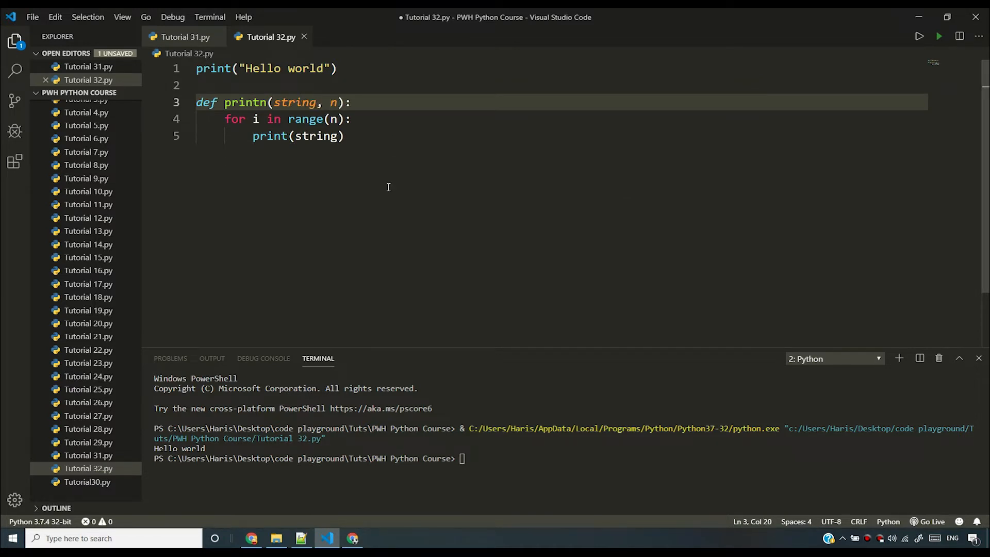
- Add a call printn("Harry", 5) below the function
{"action": "key", "text": "enter"}
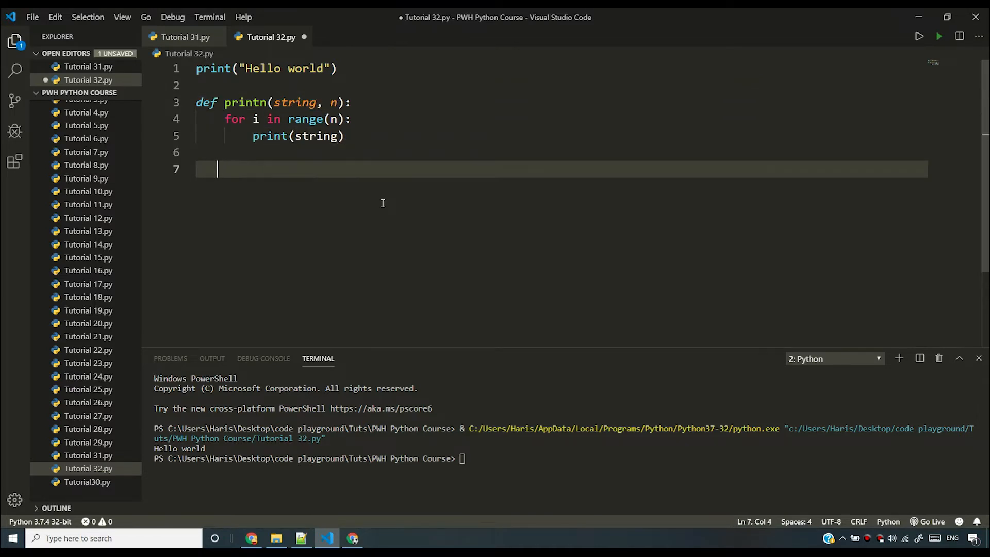
{"action": "type", "text": "prin"}
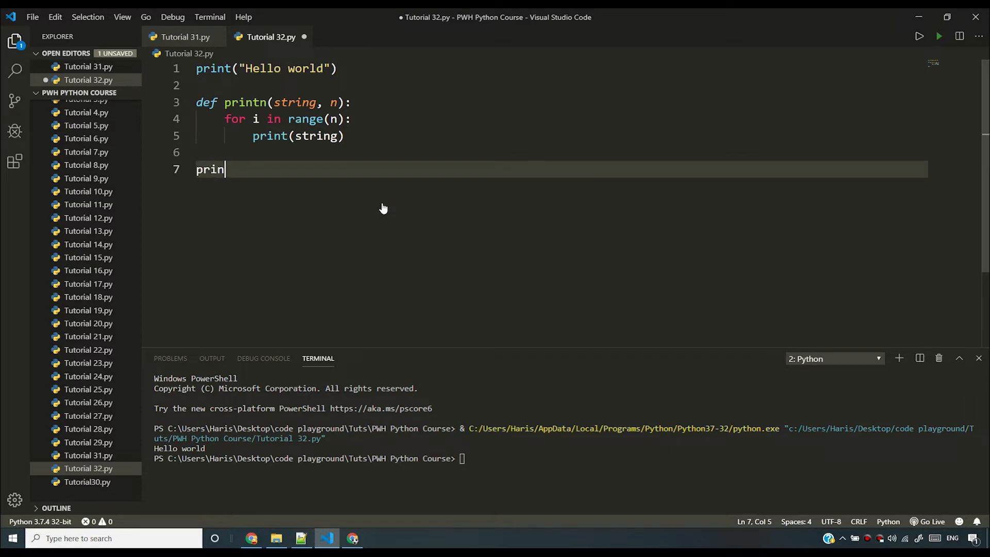
{"action": "type", "text": "tn(\"Ha"}
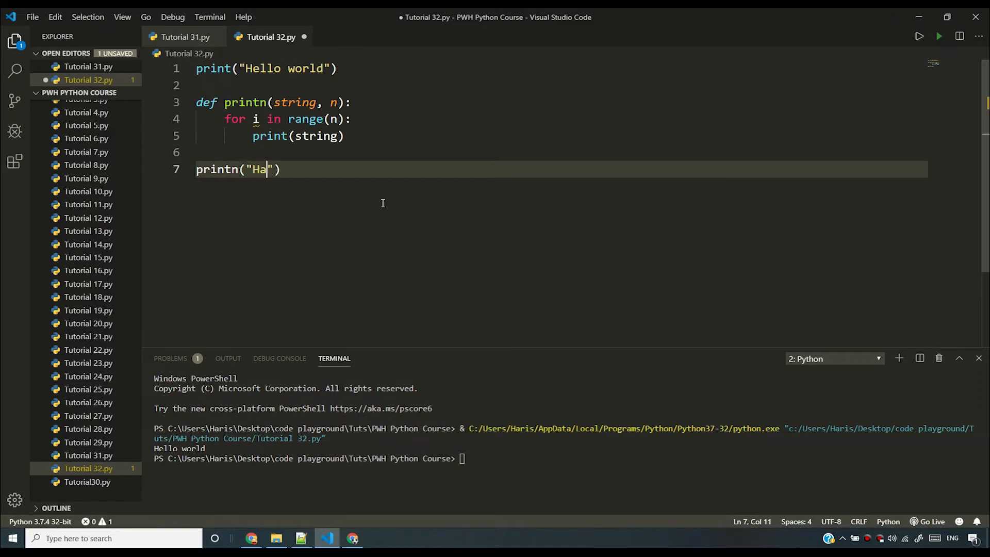
{"action": "type", "text": "rry\","}
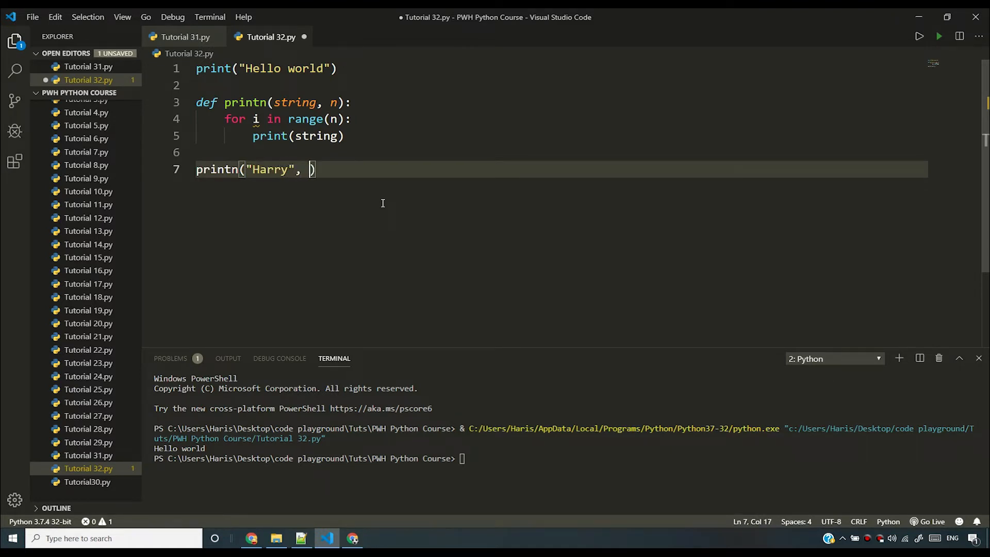
{"action": "type", "text": "5"}
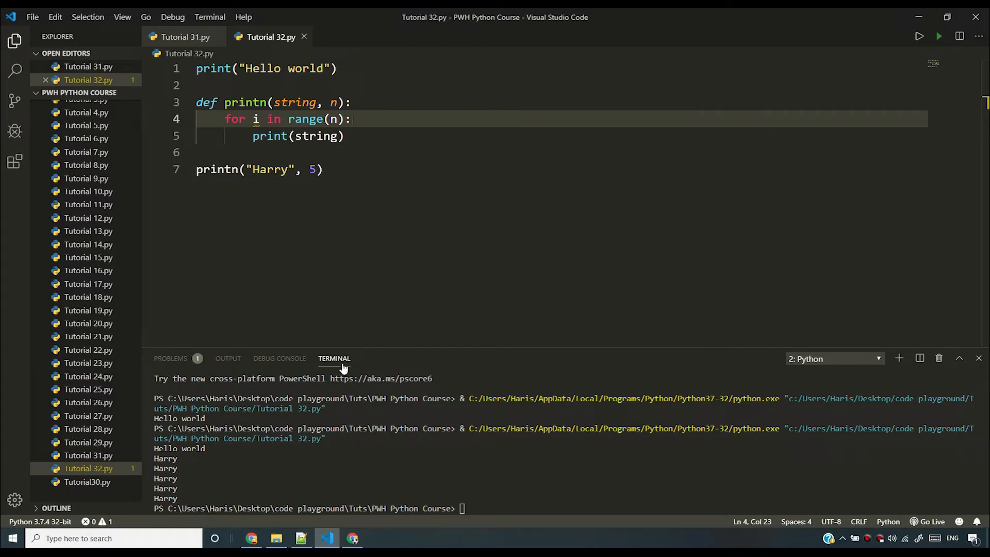
- Complete multiply(a, b) so it computes and returns a * b
{"action": "type", "text": "def multiply("}
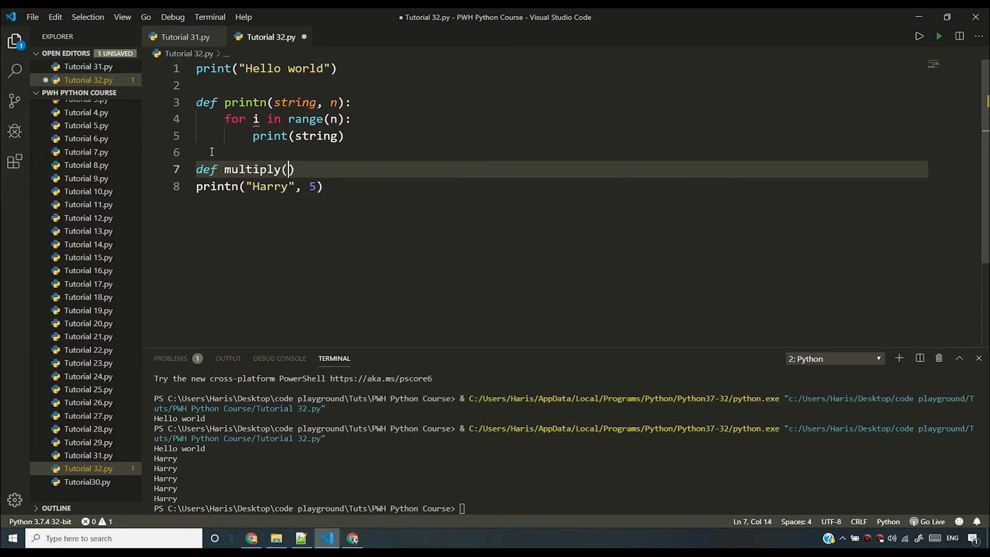
{"action": "type", "text": "a, b"}
{"action": "type", "text": "mul"}
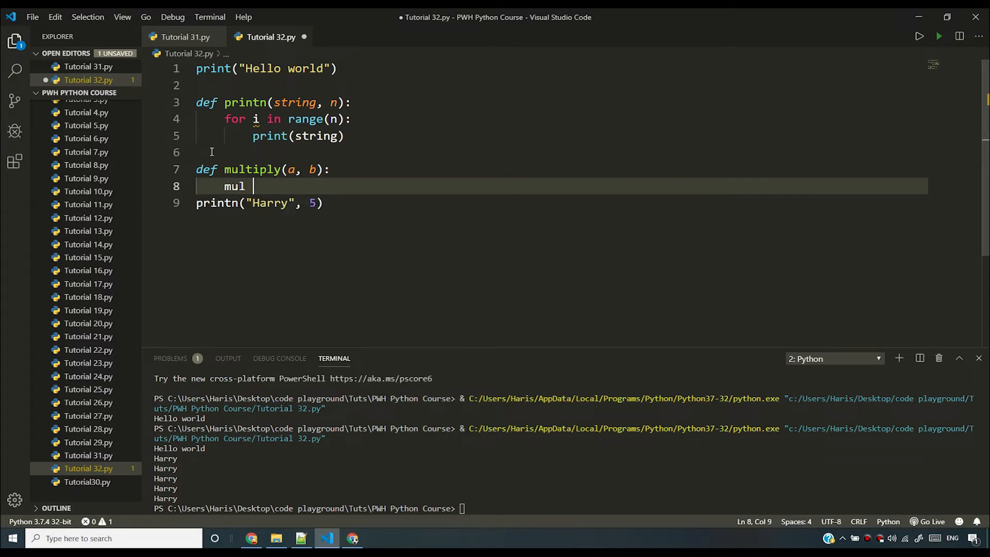
{"action": "type", "text": "= a * b"}
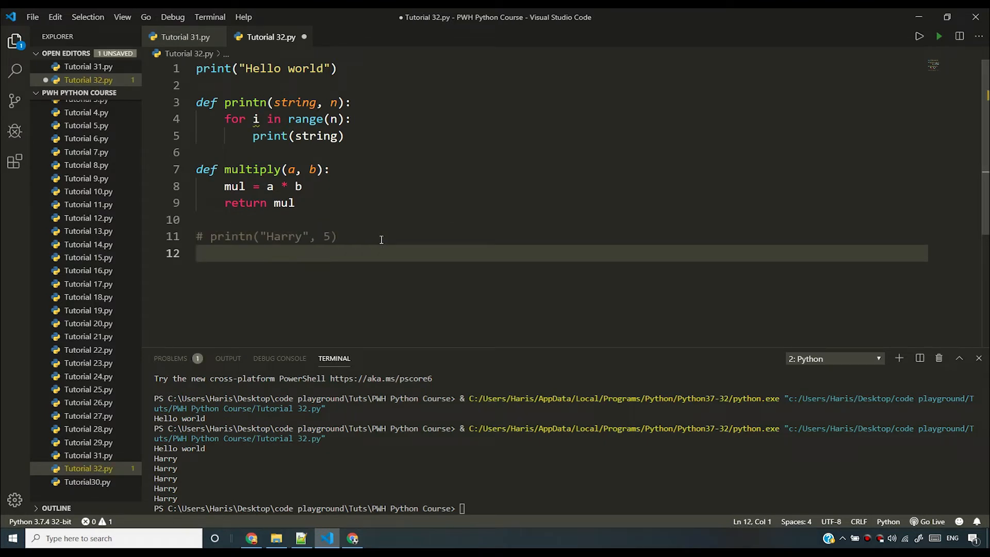
- Store multiply(5, 4) in c, print c, run to get 20, and hide the terminal
{"action": "type", "text": "multiply()"}
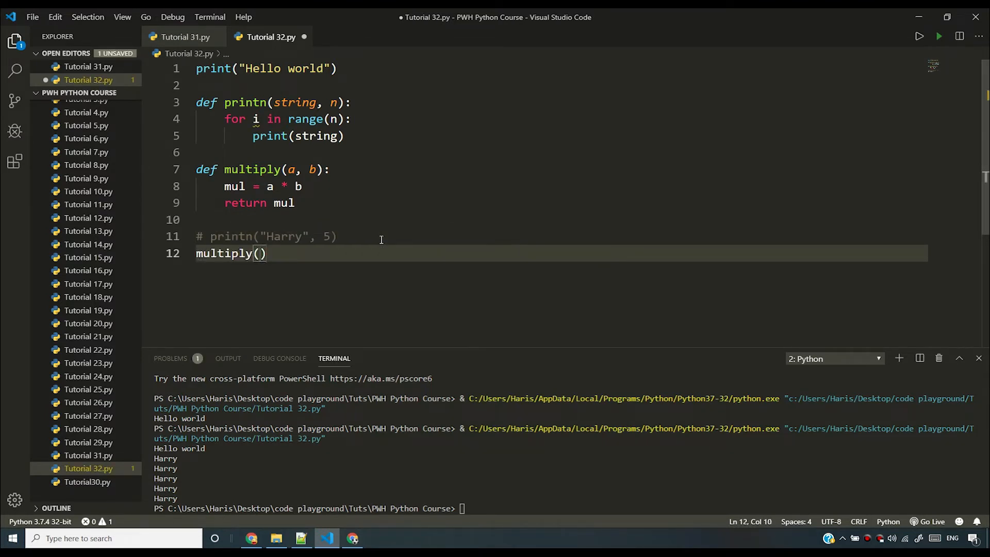
{"action": "type", "text": "5, 4"}
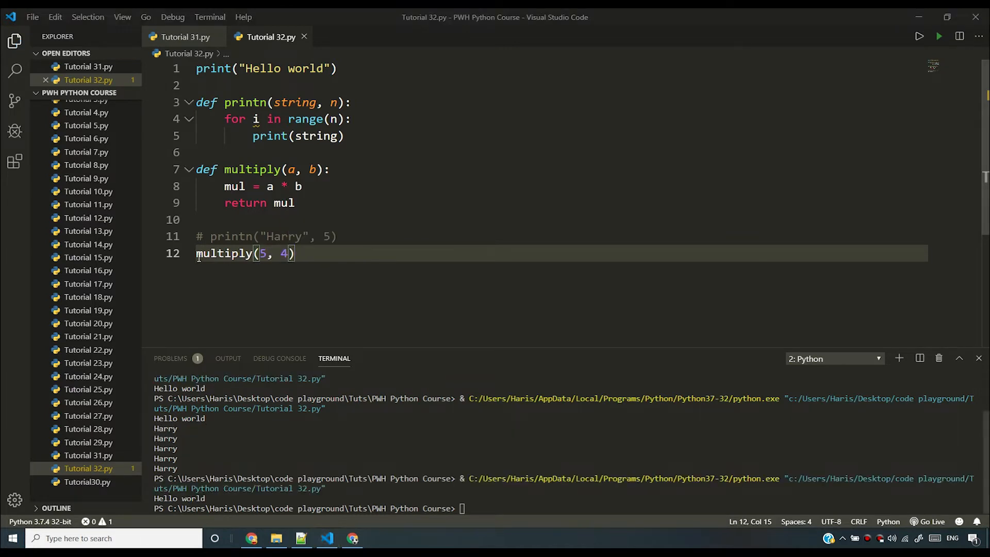
{"action": "type", "text": "c ="}
{"action": "type", "text": "print("}
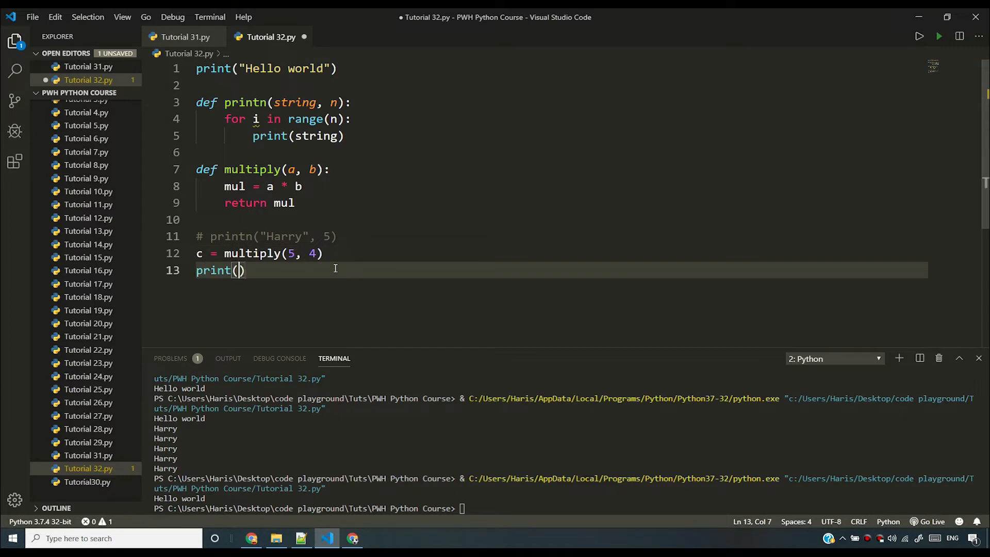
{"action": "type", "text": "c"}
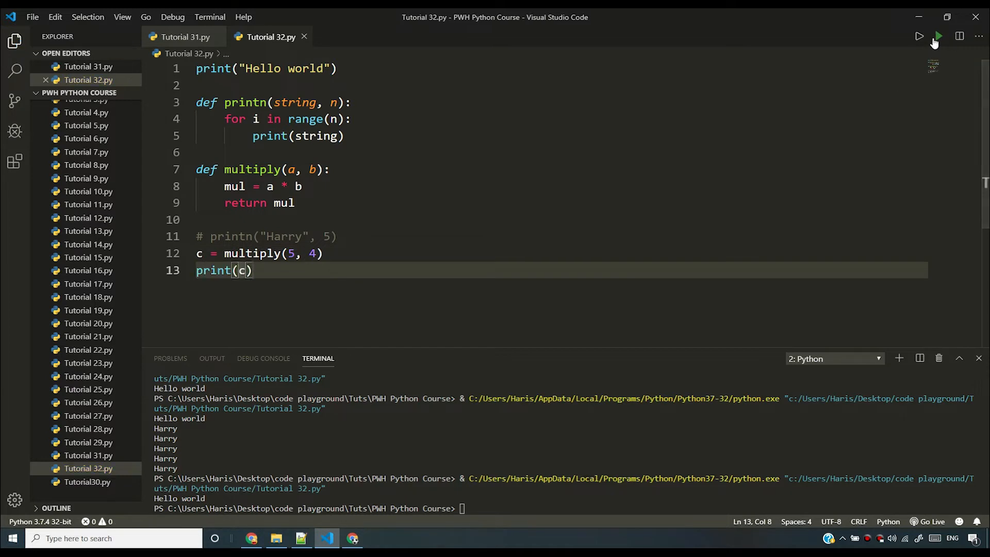
{"action": "left_click", "coordinate": [939, 36]}
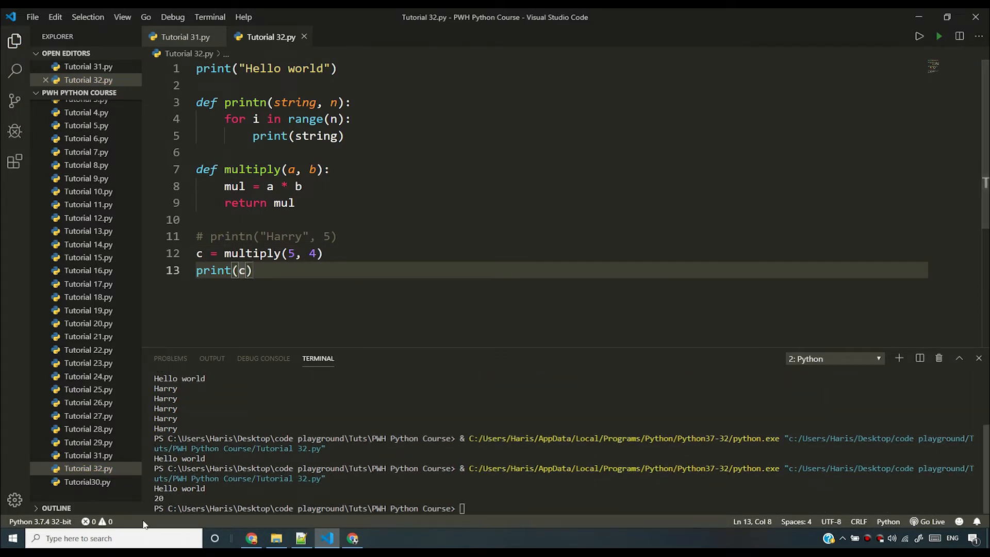
{"action": "left_click", "coordinate": [323, 253]}
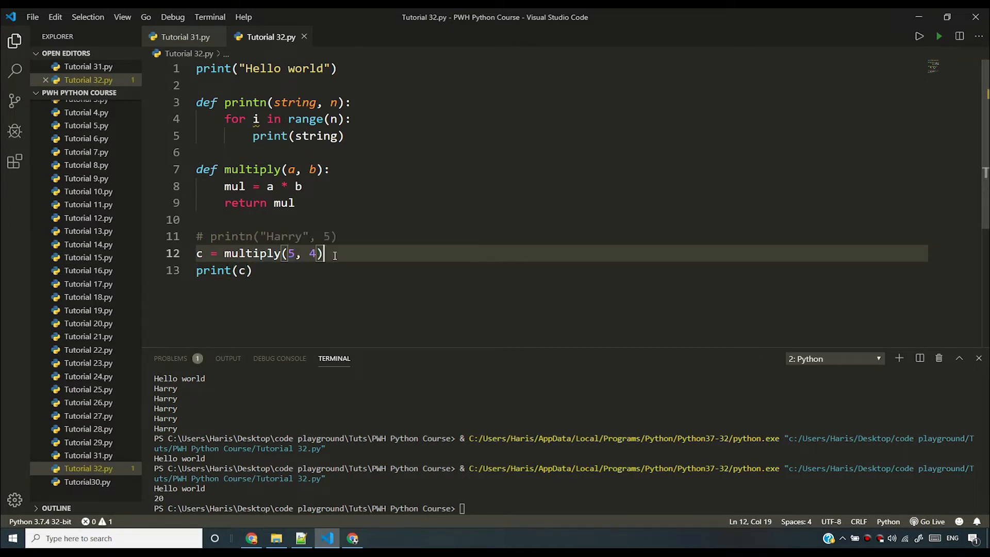
{"action": "left_click", "coordinate": [295, 203]}
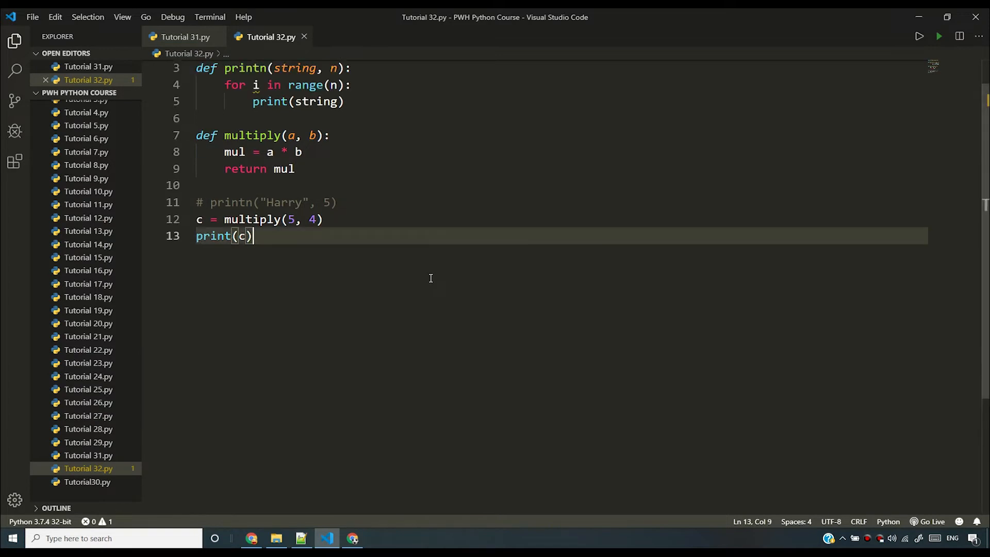
- Comment out the old def multiply block and add a new line below
{"action": "left_click", "coordinate": [15, 40]}
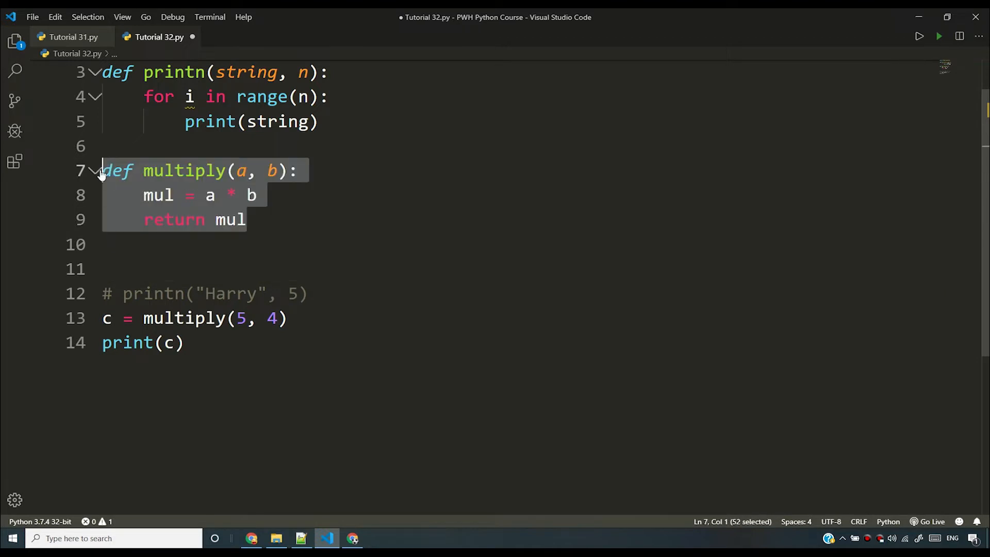
{"action": "key", "text": "ctrl+/"}
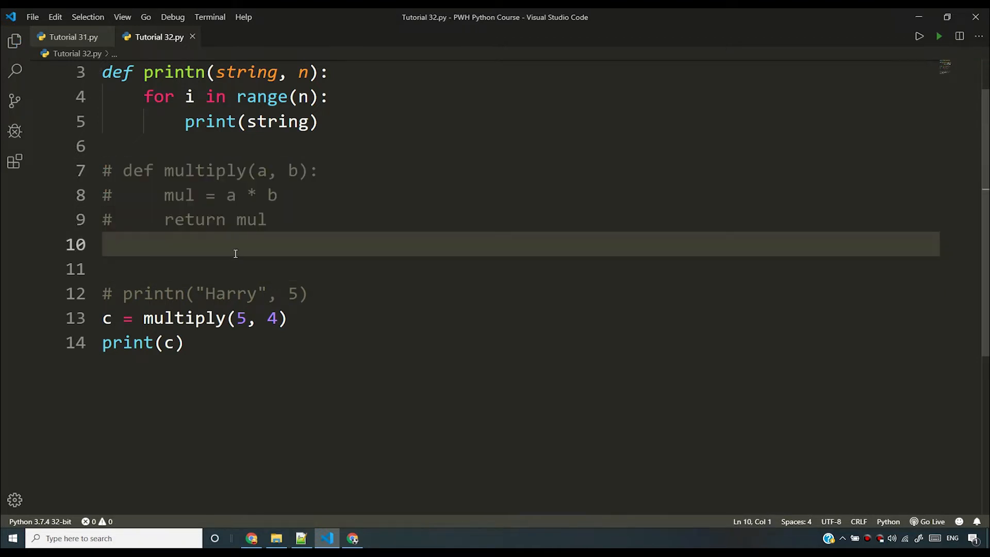
{"action": "key", "text": "Enter"}
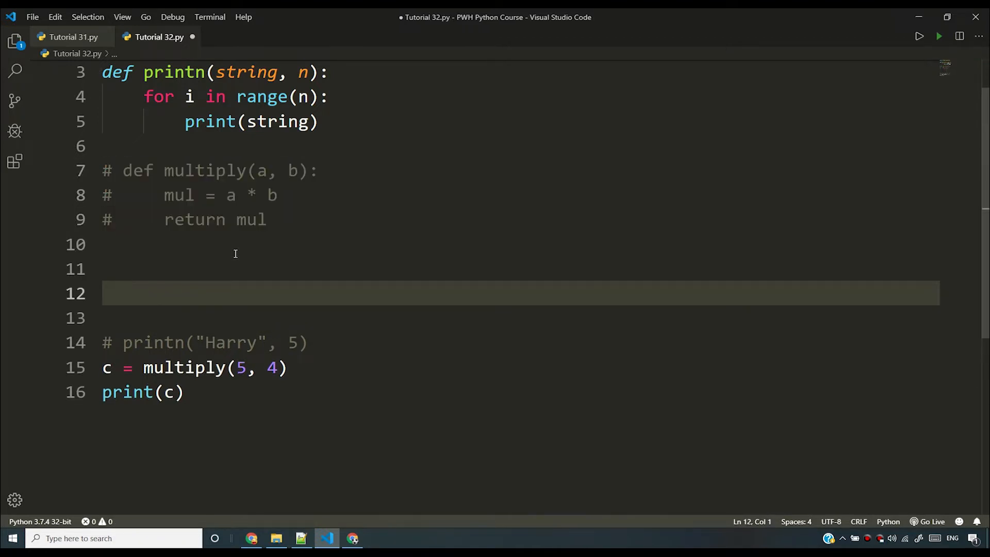
- Define multiply = lambda a, b: a*b and rerun the script
{"action": "type", "text": "multiply = lambd"}
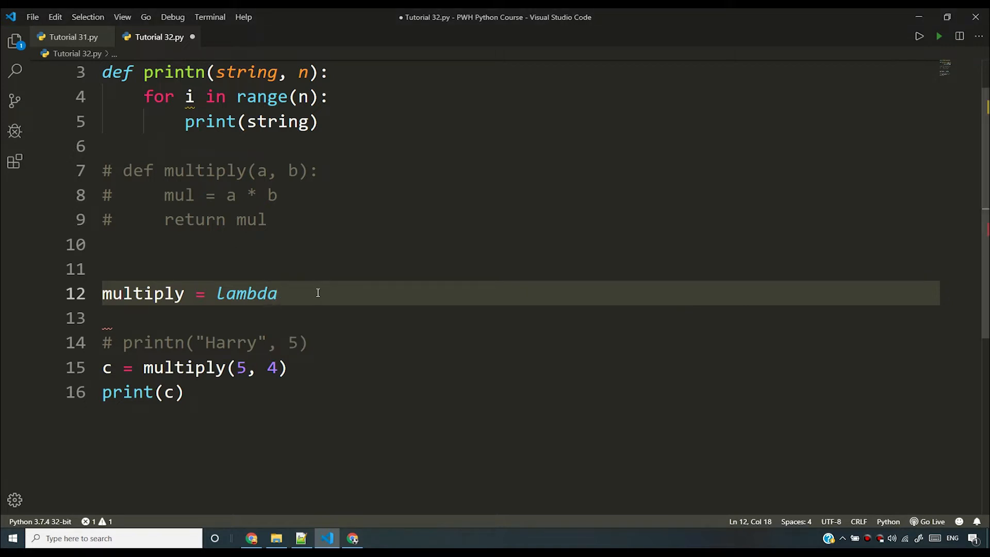
{"action": "type", "text": "a, b"}
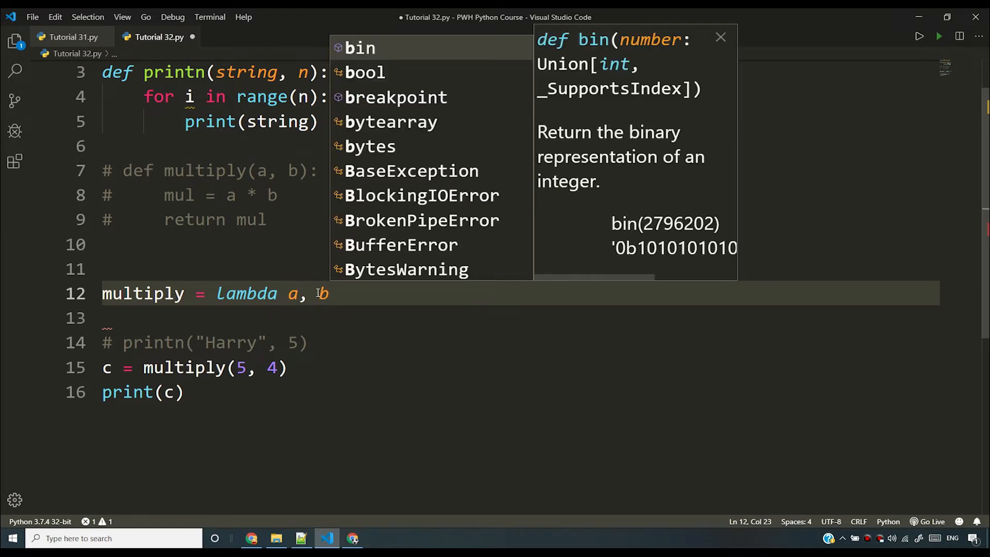
{"action": "type", "text": ":"}
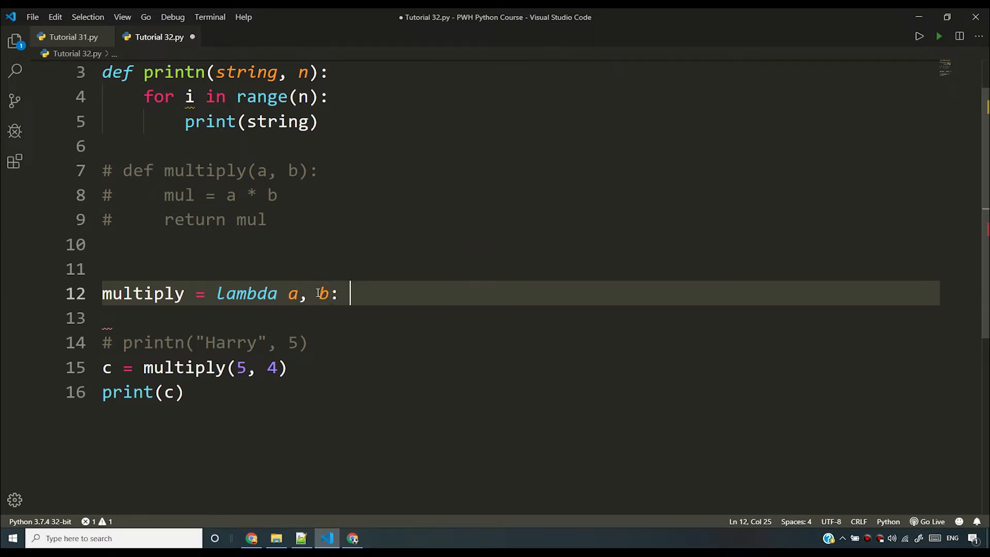
{"action": "type", "text": "a*b"}
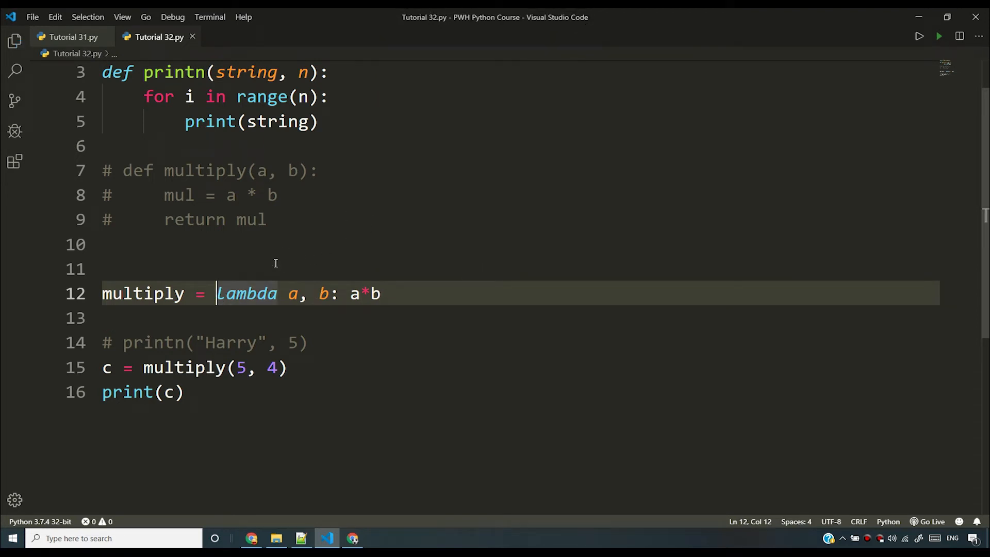
{"action": "double_click", "coordinate": [143, 293]}
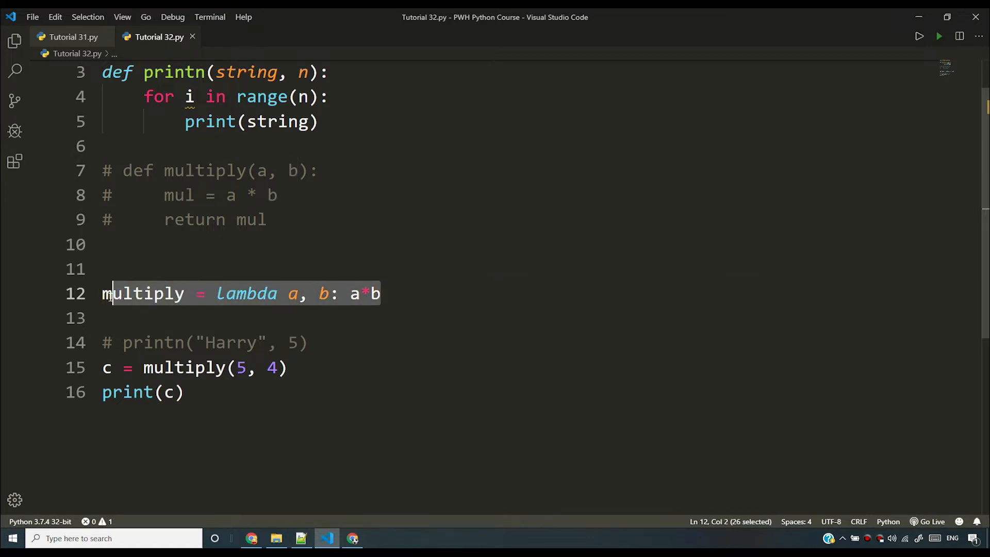
{"action": "left_click", "coordinate": [217, 293]}
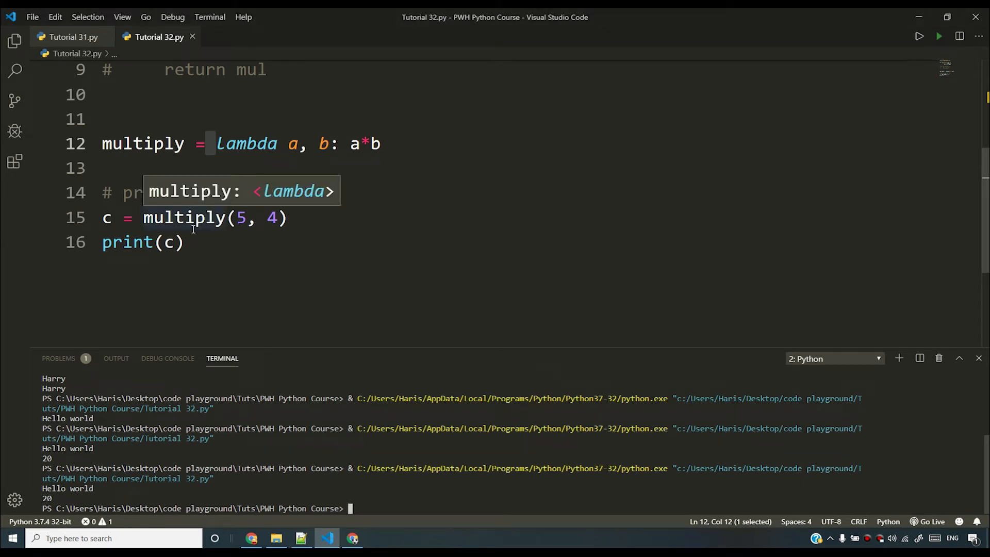
{"action": "left_click", "coordinate": [287, 218]}
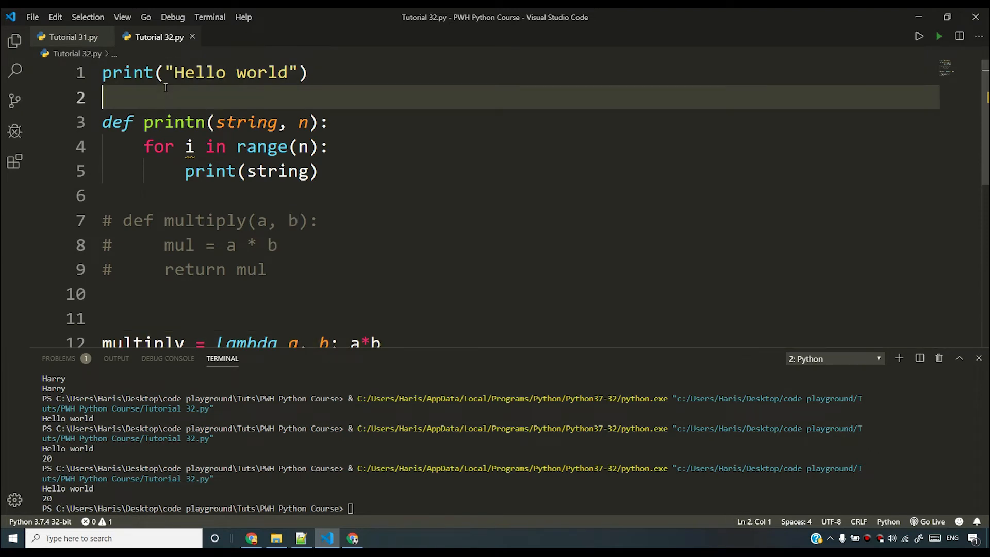
{"action": "mouse_move", "coordinate": [290, 76]}
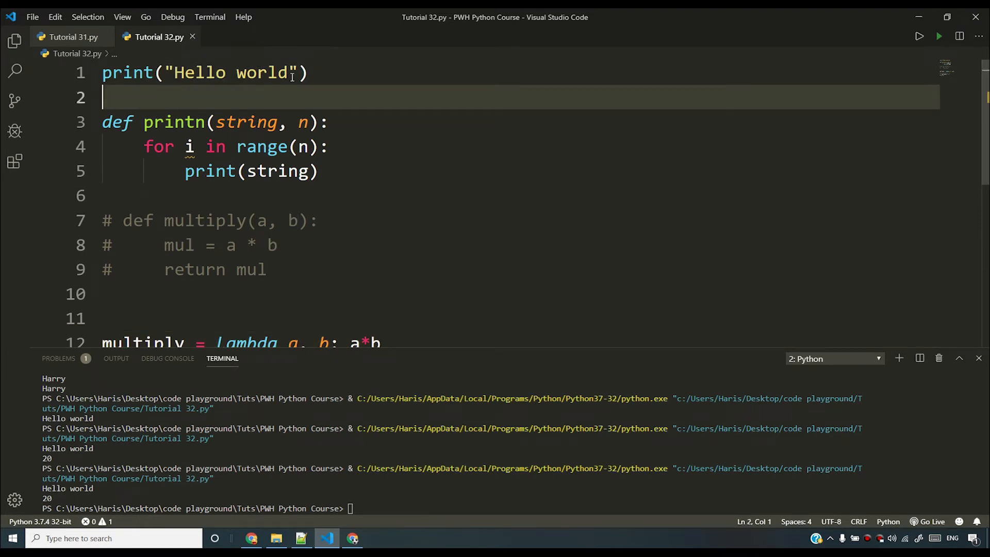
{"action": "type", "text": "Lambda functions"}
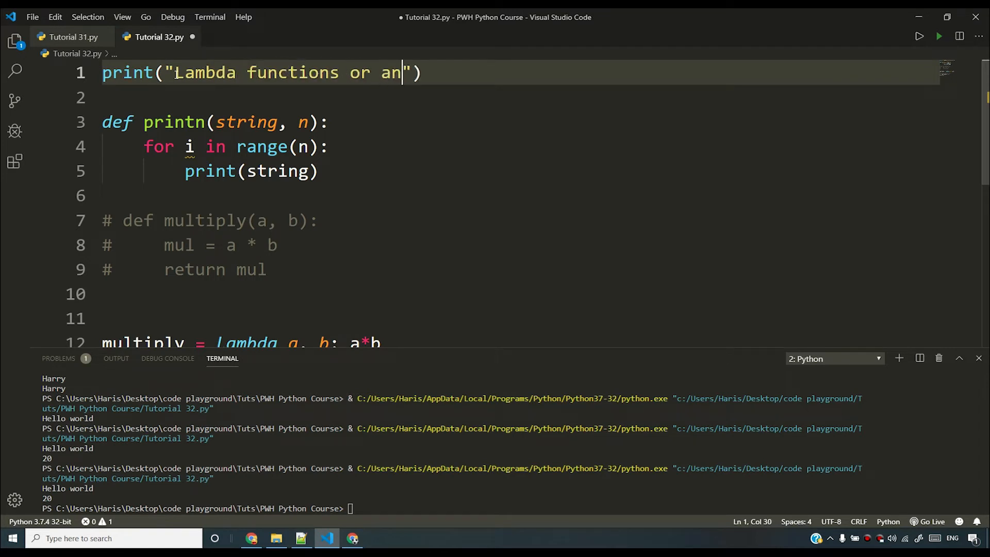
{"action": "type", "text": "onymous fun"}
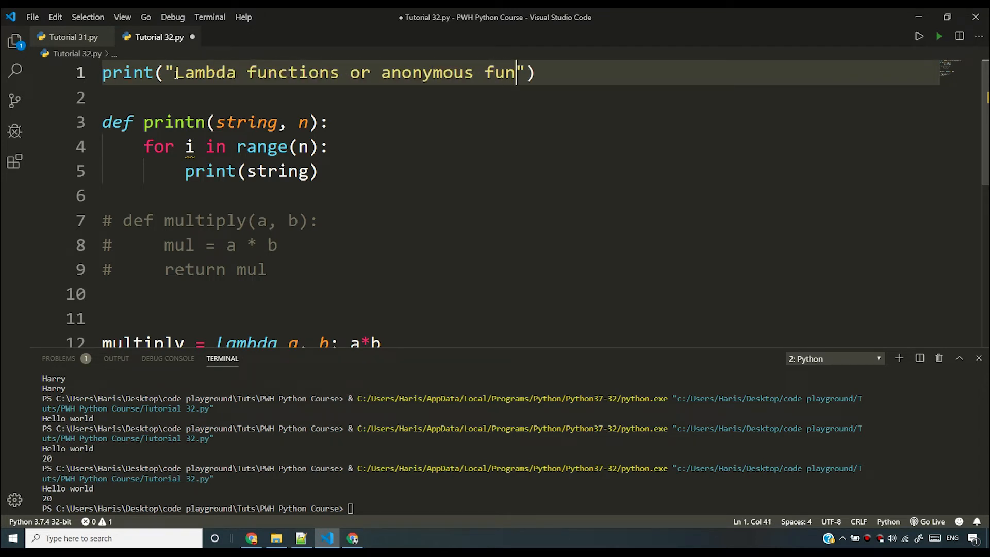
{"action": "type", "text": "ctions"}
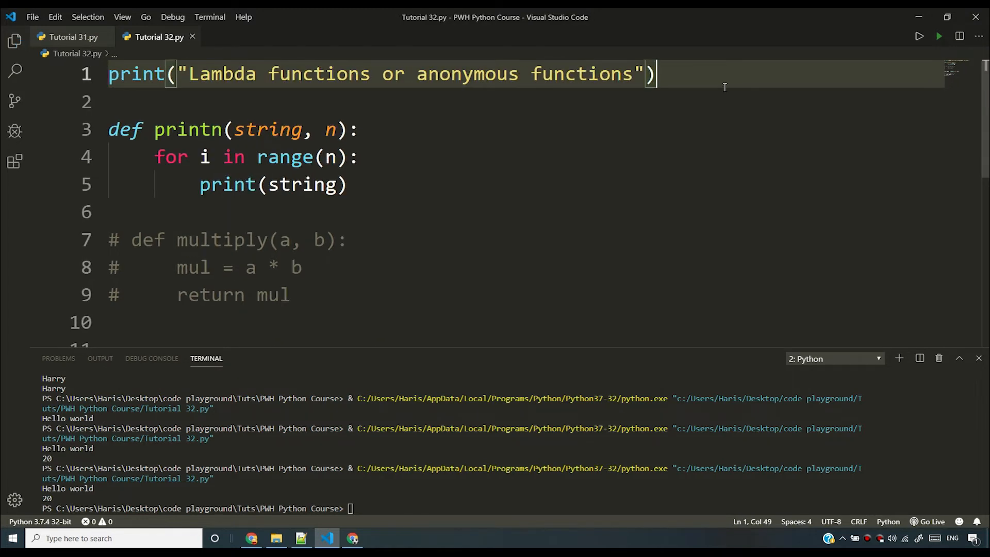
{"action": "mouse_move", "coordinate": [627, 133]}
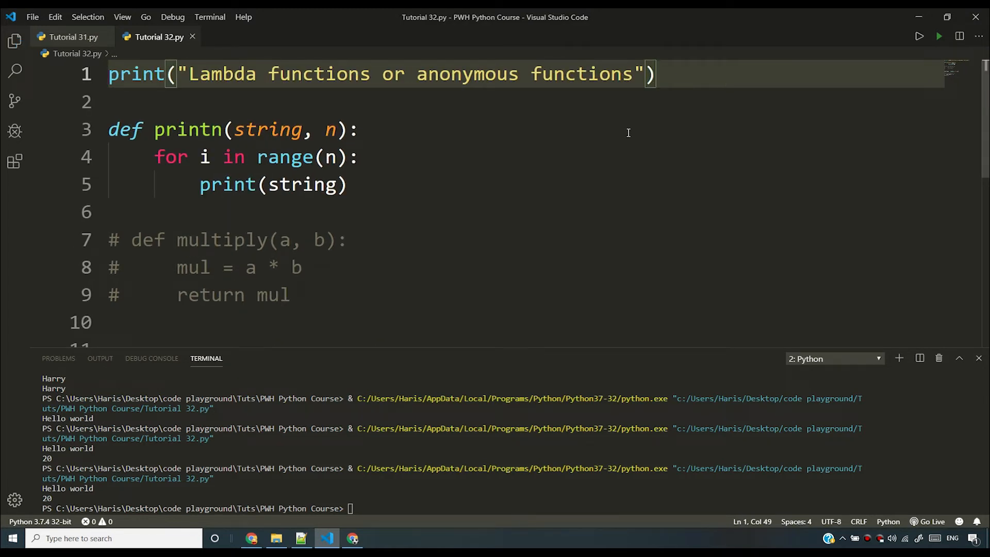
{"action": "left_click_drag", "start_coordinate": [108, 102], "coordinate": [345, 184]}
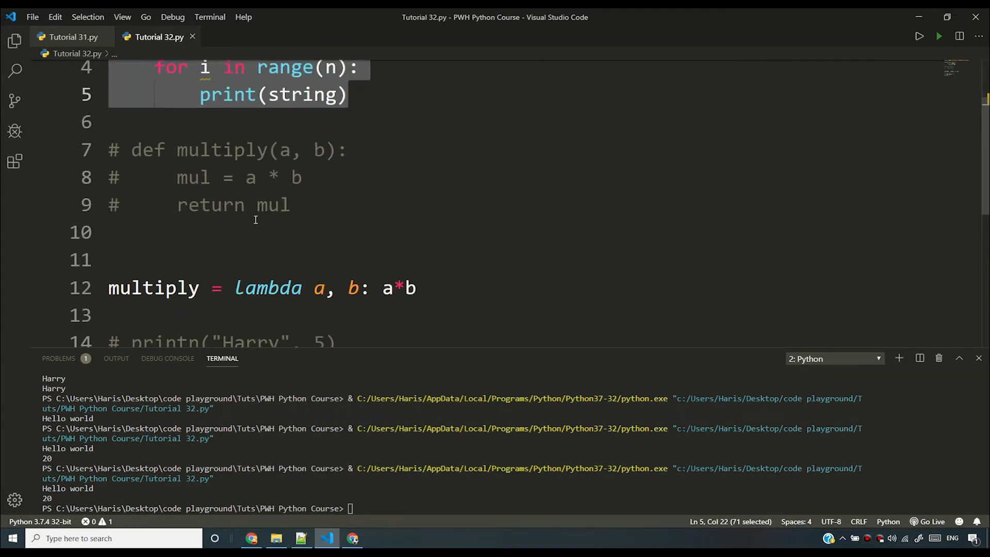
{"action": "mouse_move", "coordinate": [472, 283]}
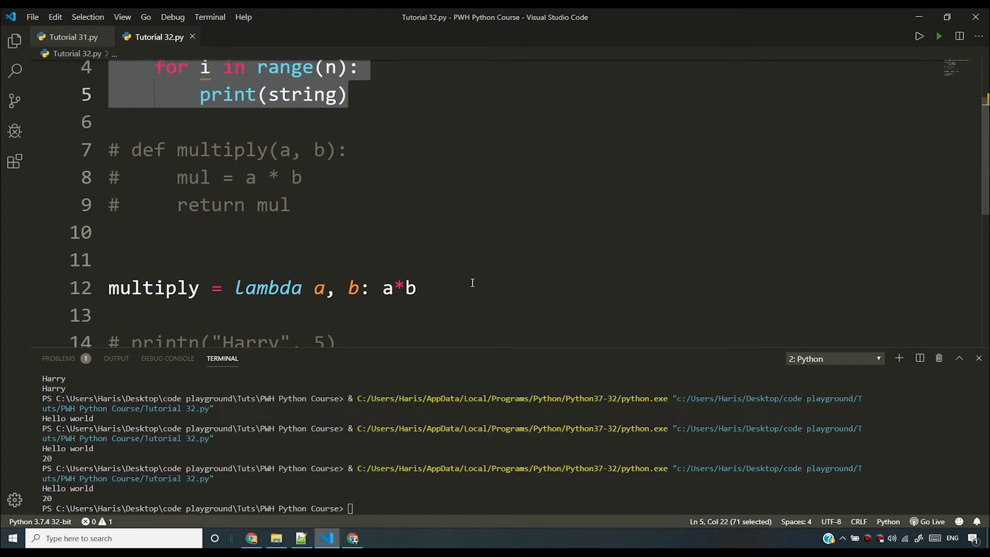
{"action": "scroll", "scroll_direction": "down", "scroll_amount": 3}
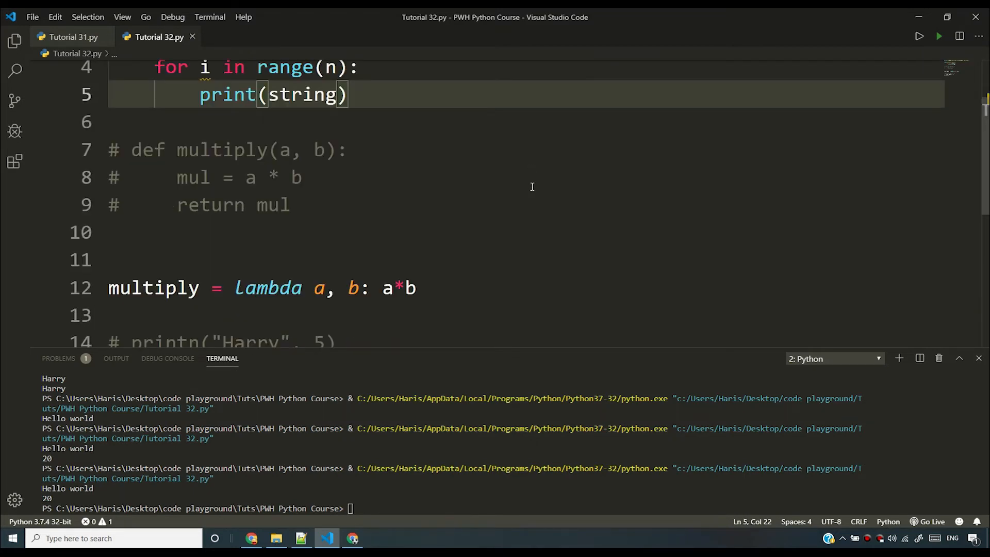
{"action": "scroll", "scroll_direction": "down", "scroll_amount": 3}
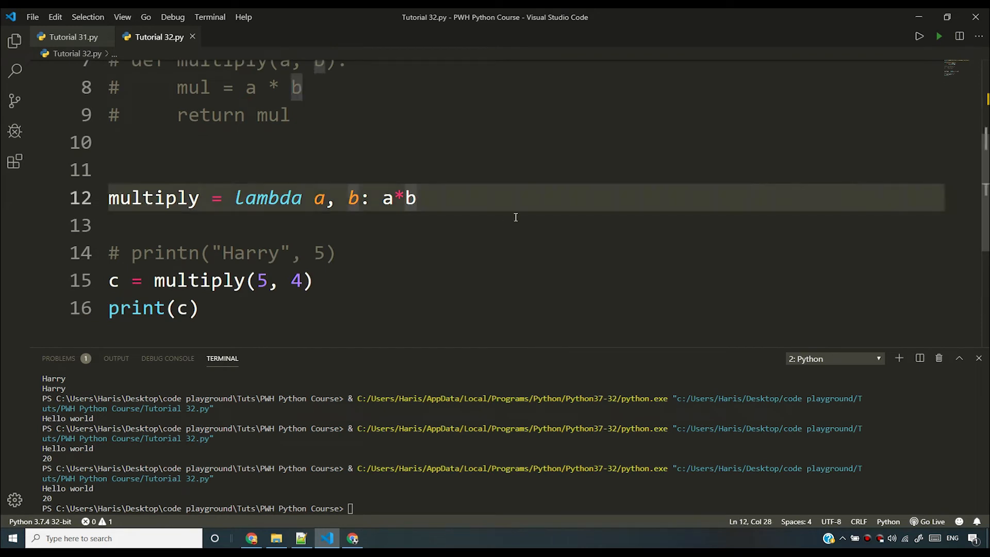
- Change the lambda to a*b+5 and run the script to print 25
{"action": "type", "text": "+5"}
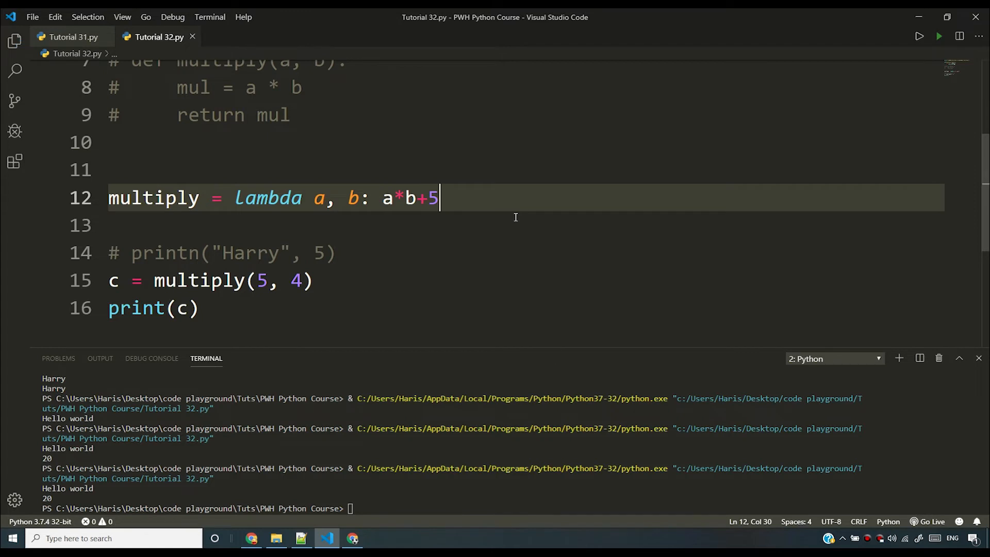
{"action": "mouse_move", "coordinate": [940, 36]}
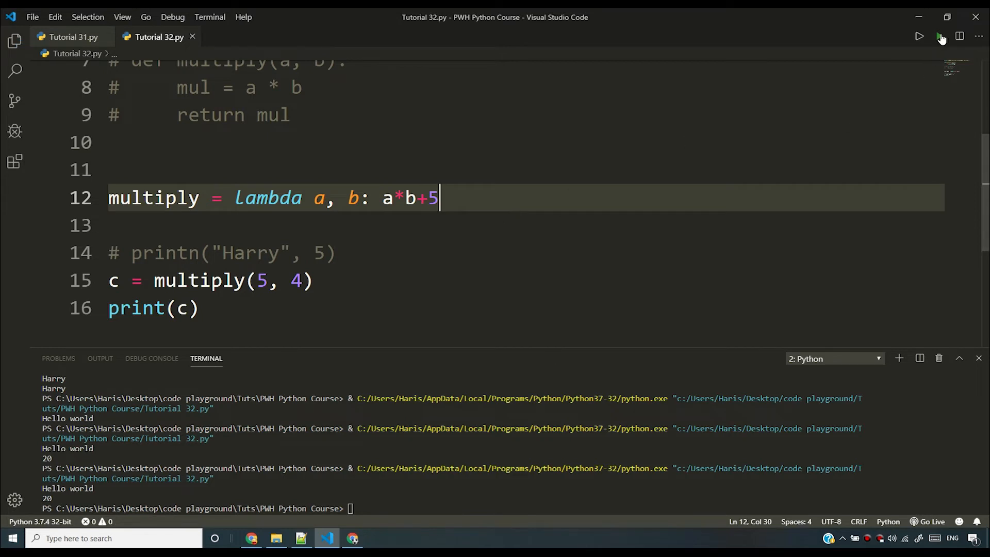
{"action": "left_click", "coordinate": [940, 36]}
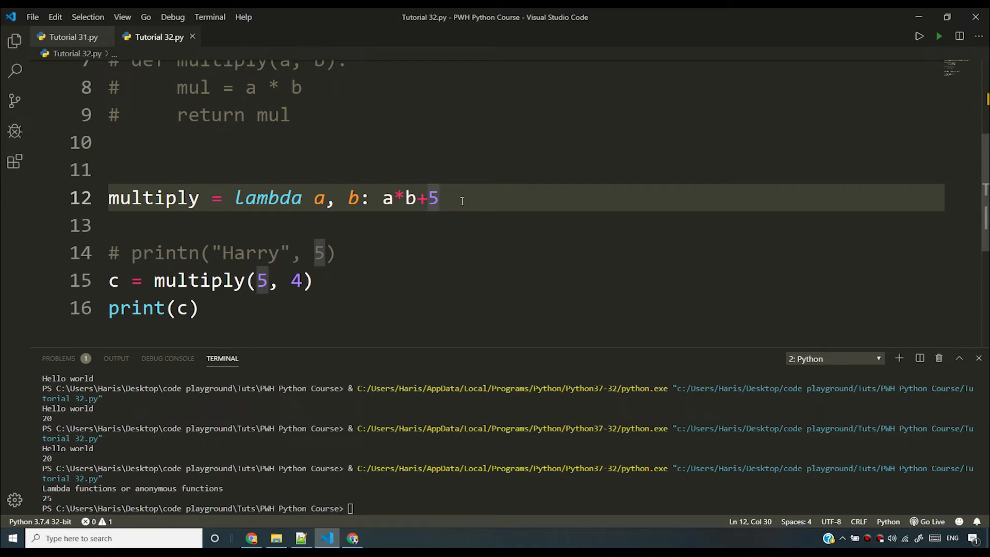
{"action": "mouse_move", "coordinate": [395, 198]}
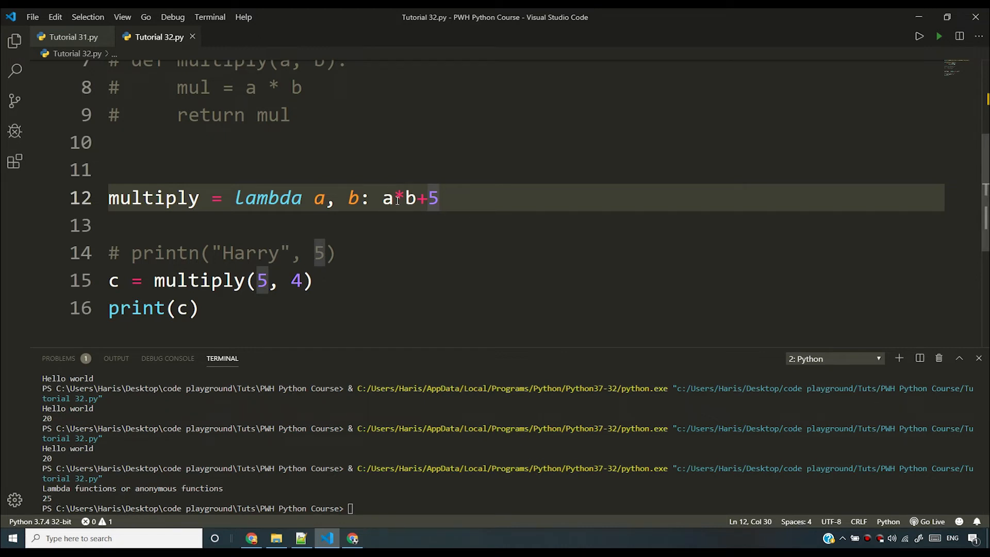
- Add parameters c and d to the lambda and pass 2, 2 to the call
{"action": "type", "text": ", c"}
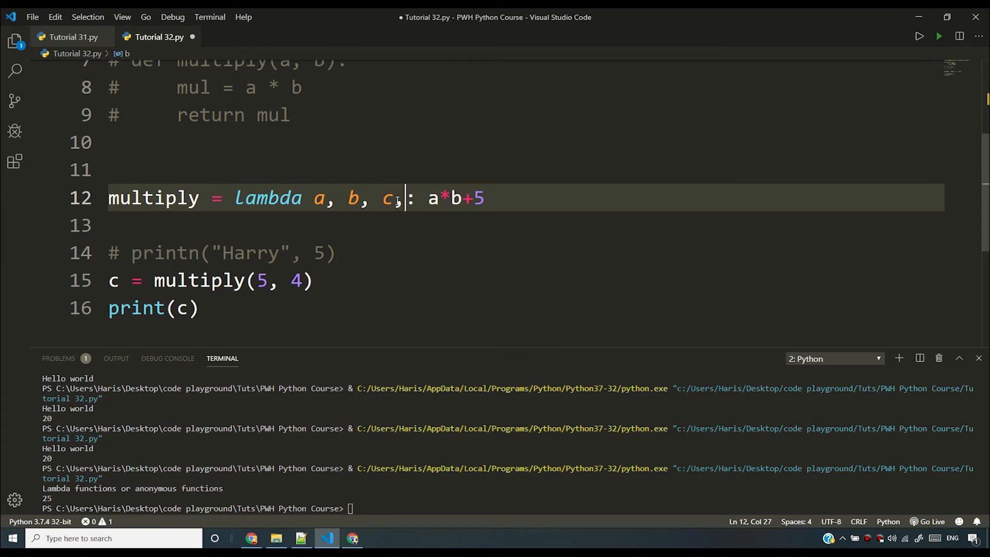
{"action": "type", "text": ", d"}
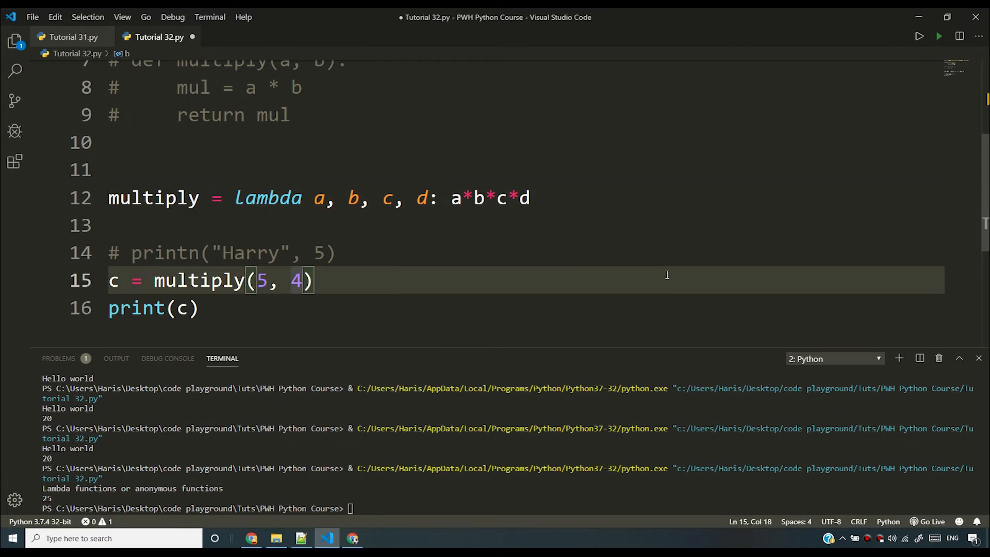
{"action": "type", "text": ", 2, 2"}
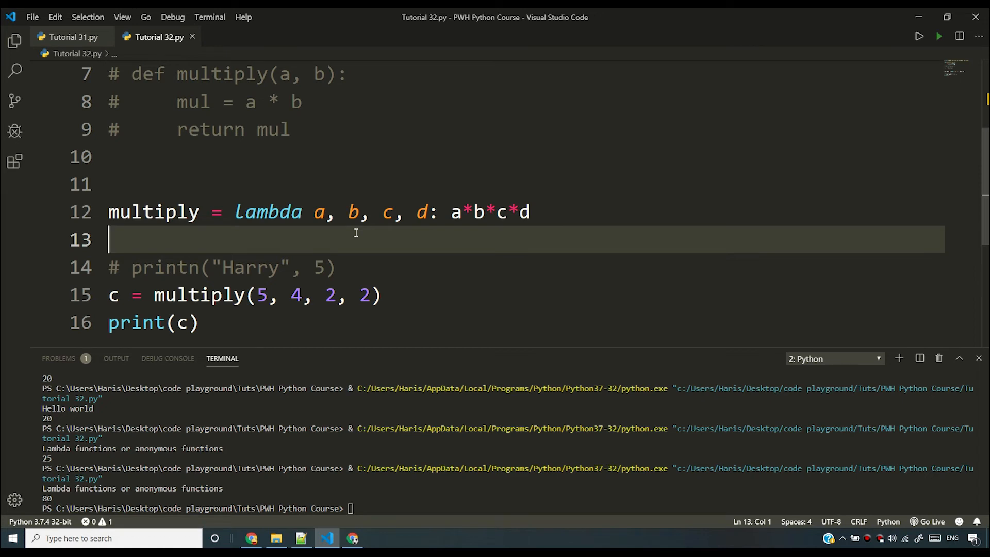
{"action": "left_click", "coordinate": [388, 157]}
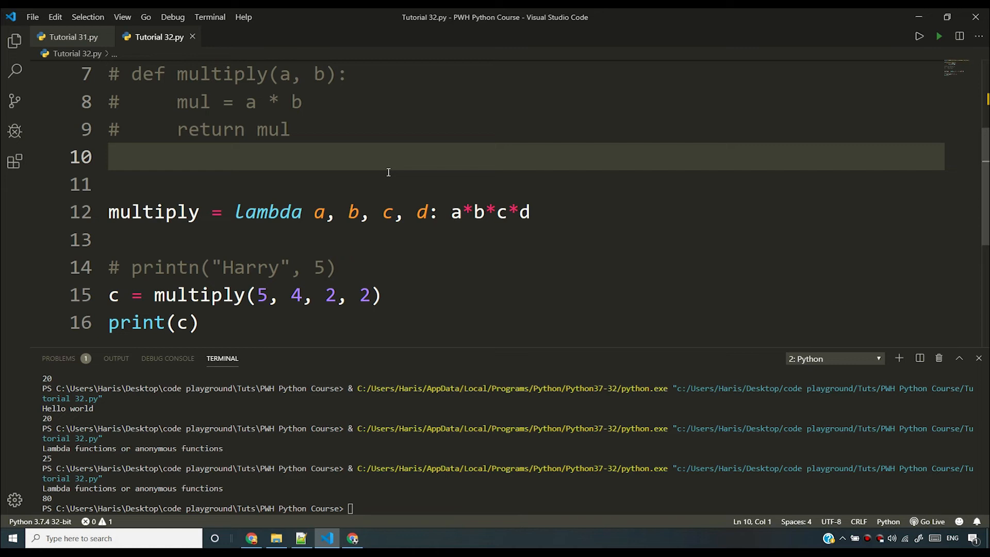
{"action": "left_click", "coordinate": [369, 183]}
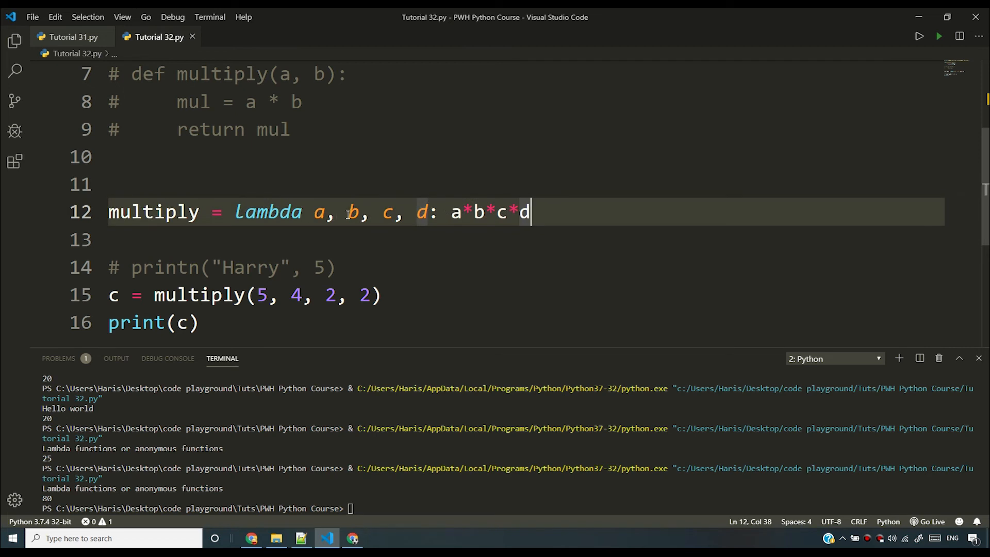
{"action": "mouse_move", "coordinate": [498, 212]}
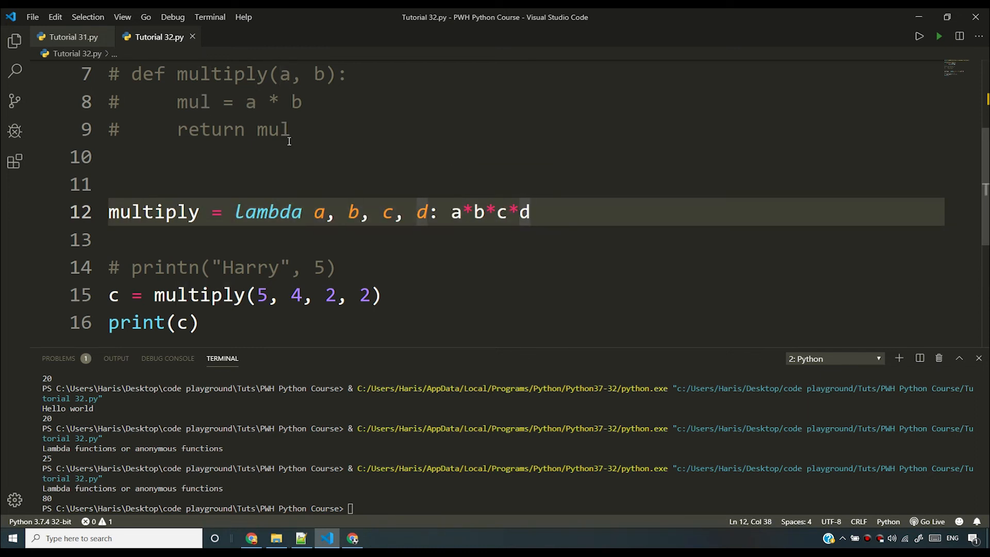
{"action": "double_click", "coordinate": [153, 212]}
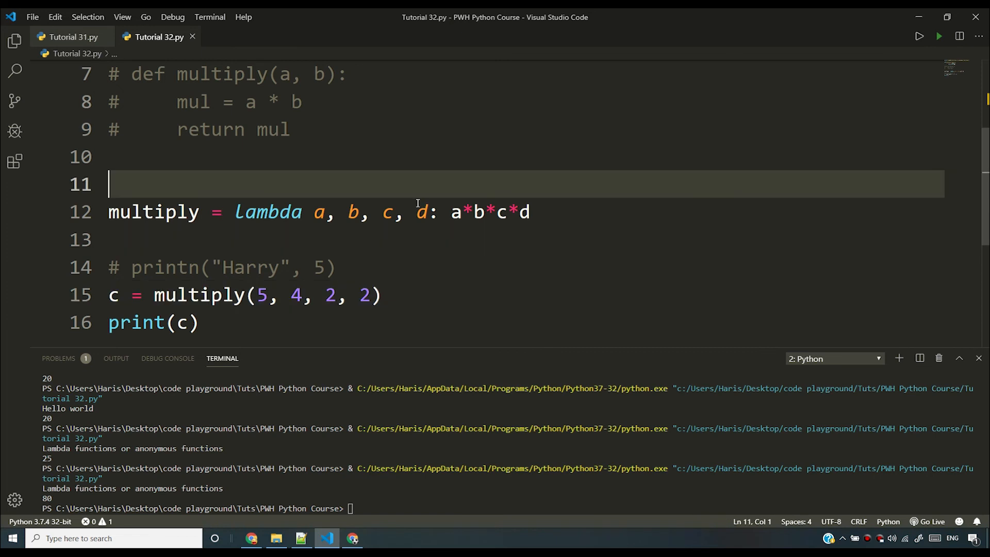
{"action": "mouse_move", "coordinate": [219, 276]}
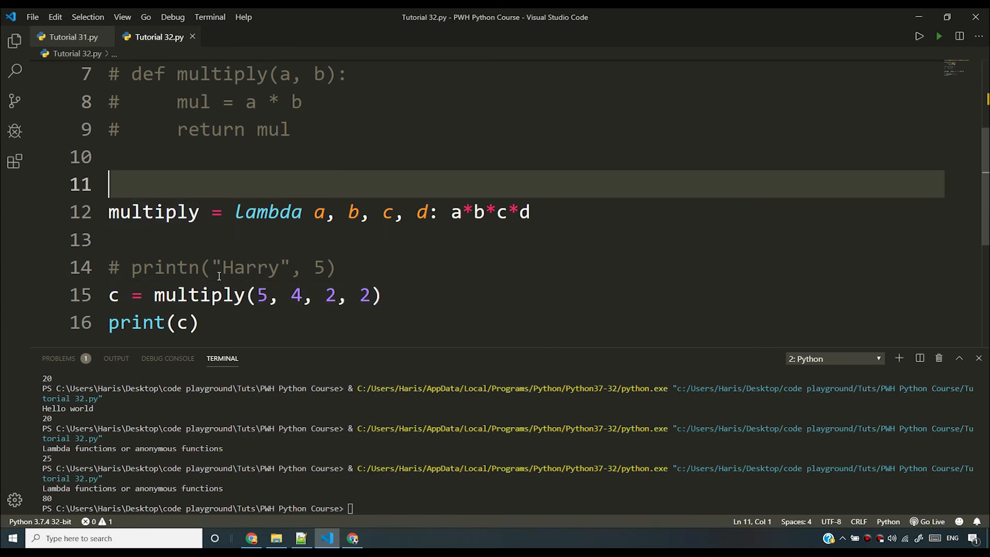
{"action": "mouse_move", "coordinate": [199, 295]}
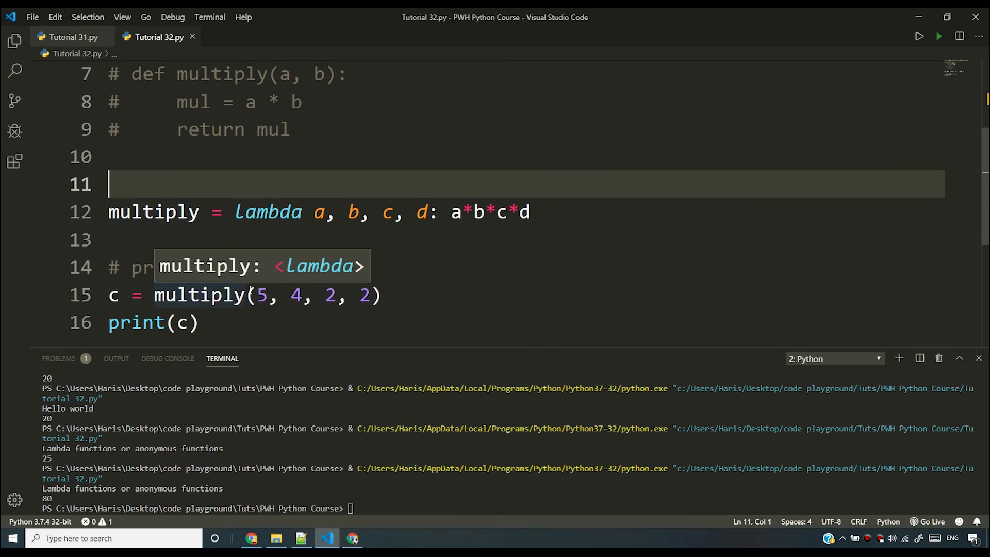
{"action": "left_click", "coordinate": [382, 295]}
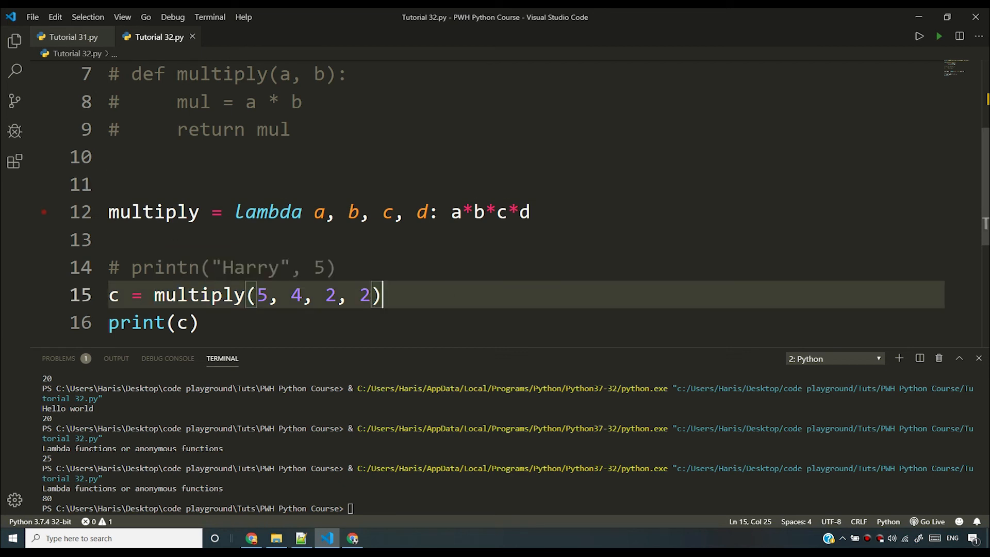
{"action": "scroll", "scroll_direction": "down", "scroll_amount": 3}
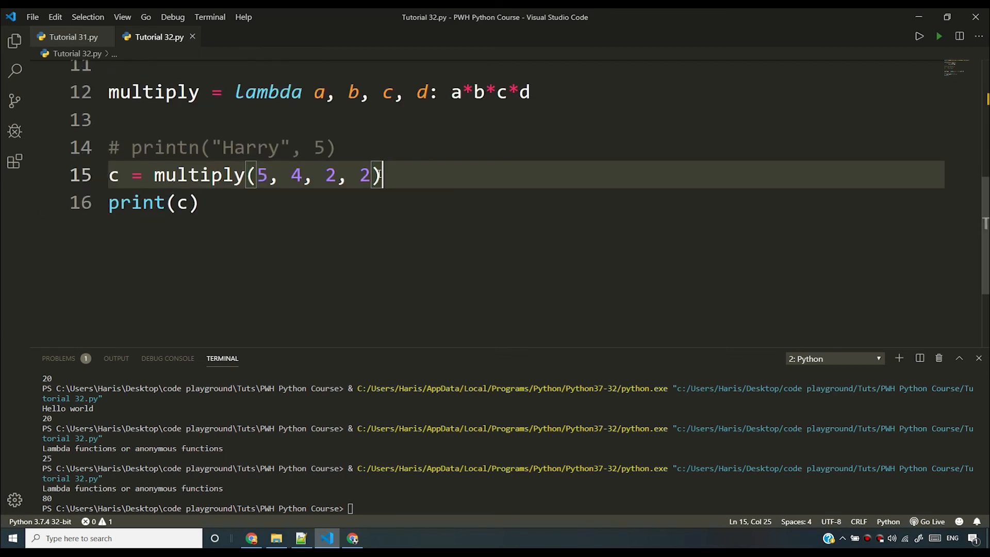
{"action": "mouse_move", "coordinate": [458, 177]}
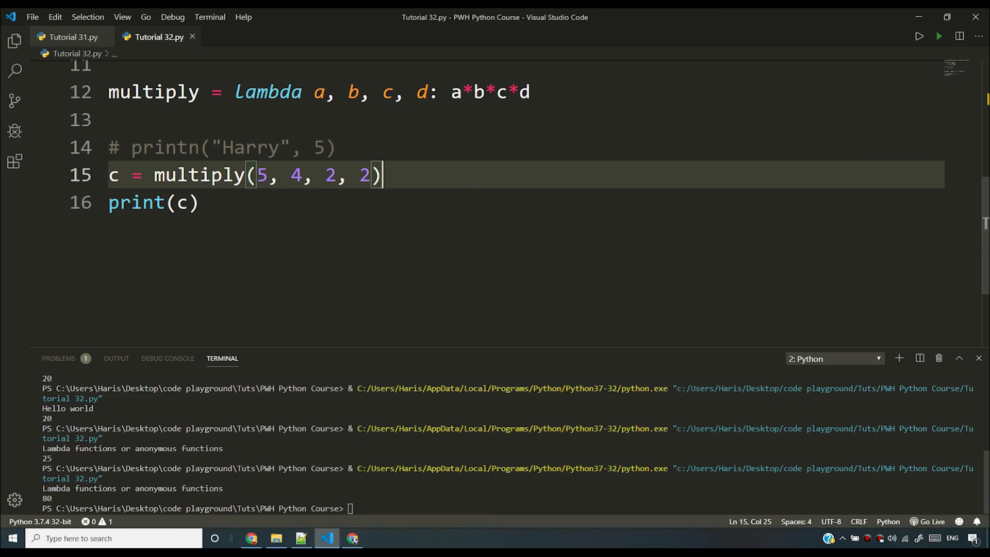
{"action": "left_click", "coordinate": [351, 538]}
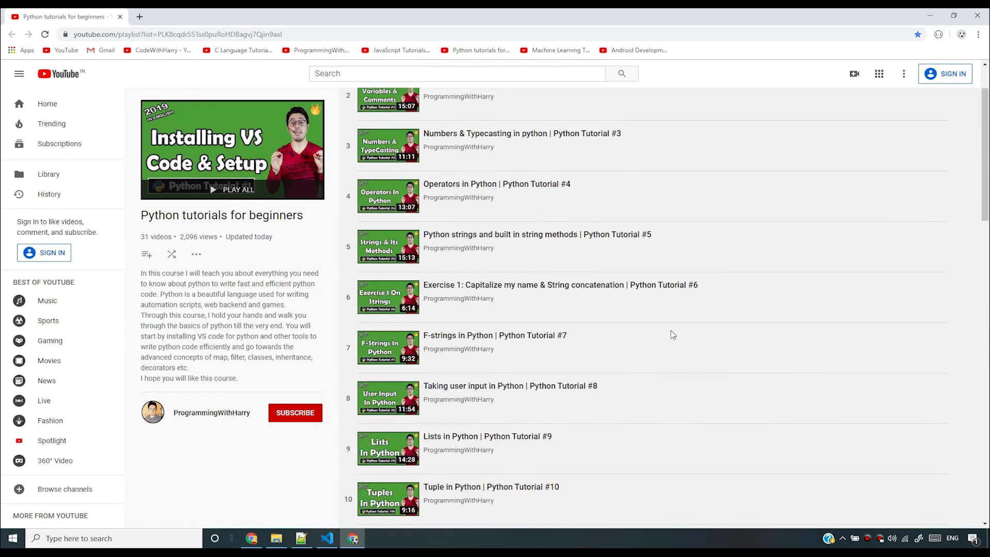
- Scroll the YouTube playlist down to the later tutorials around #17
{"action": "scroll", "scroll_direction": "down", "scroll_amount": 3}
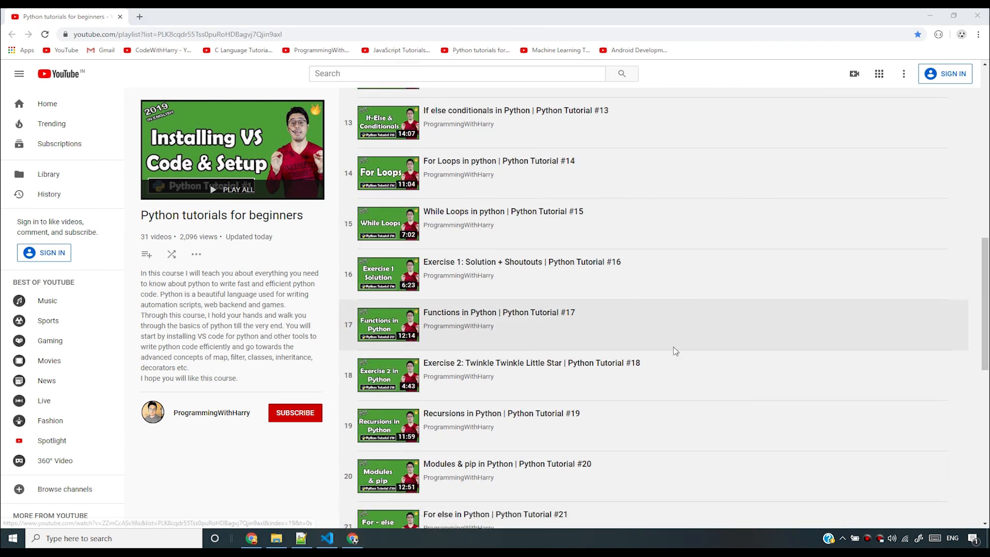
{"action": "mouse_move", "coordinate": [692, 307]}
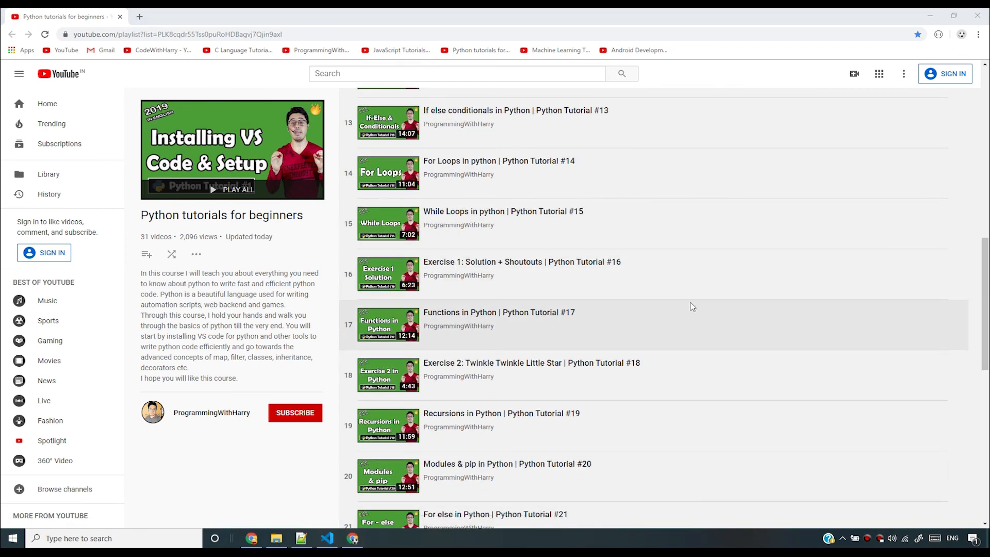